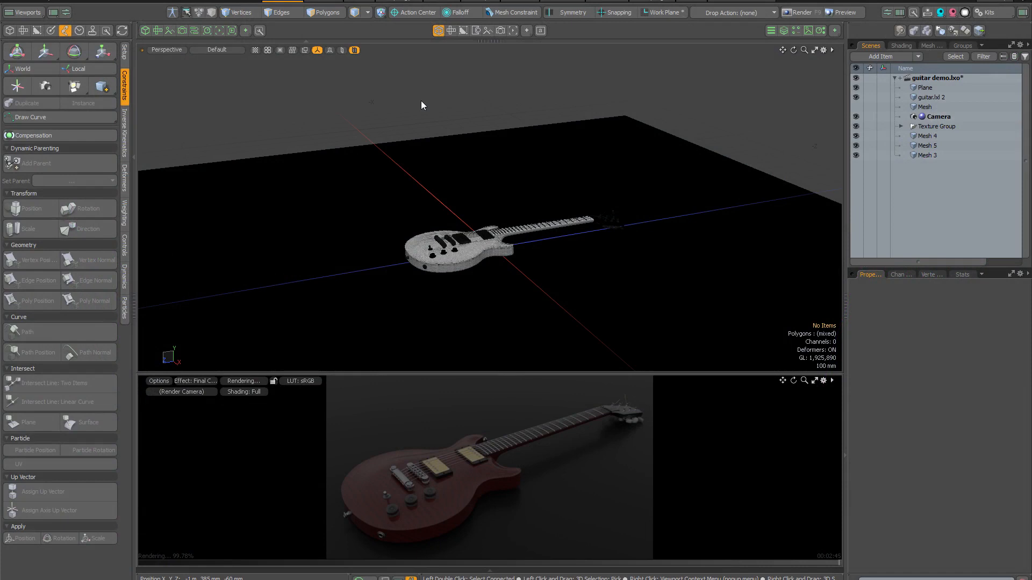
mouse_move(741, 97)
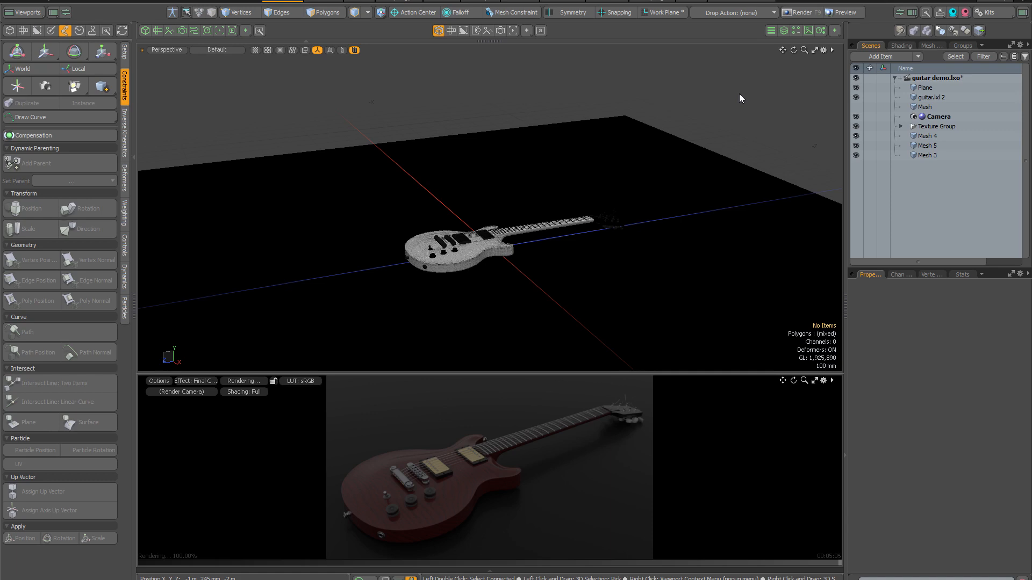
mouse_move(1006, 29)
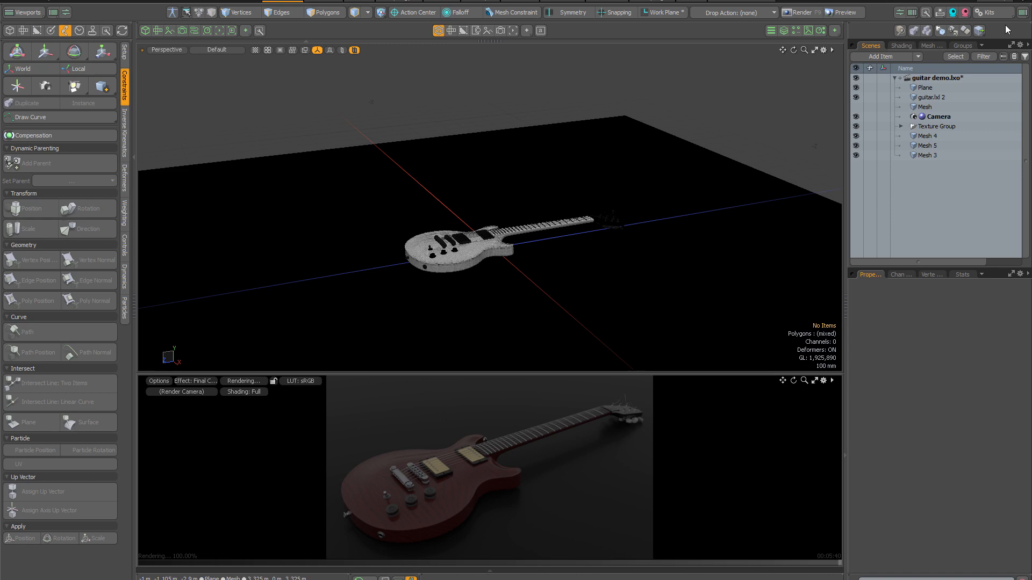
Tear off the installed kits list into a floating Kits palette over the guitar scene.
left_click(988, 12)
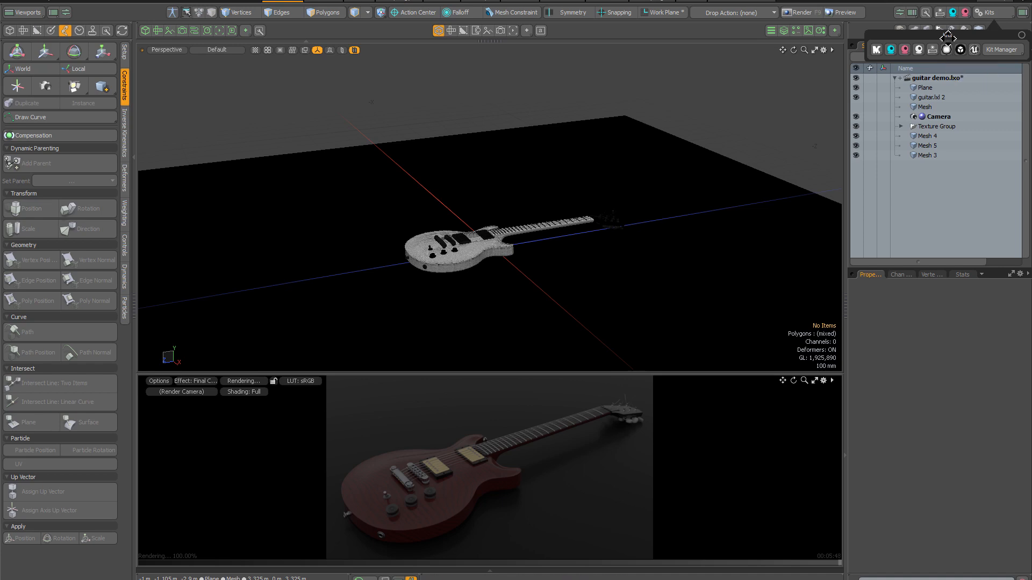
left_click(994, 11)
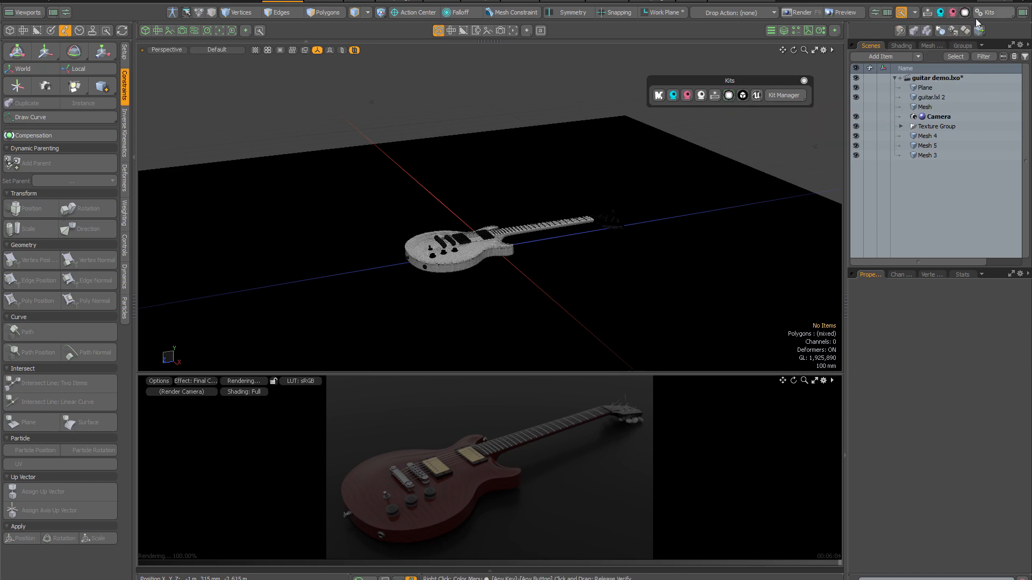
mouse_move(966, 12)
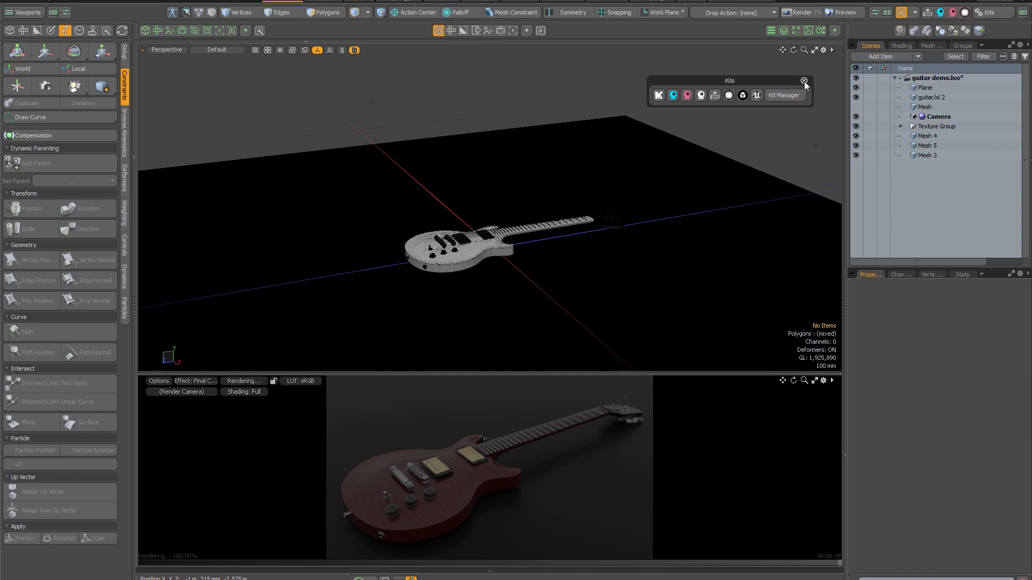
Close the Kits palette and pick the Light Cards preset in the Studio Lighting browser.
left_click(803, 80)
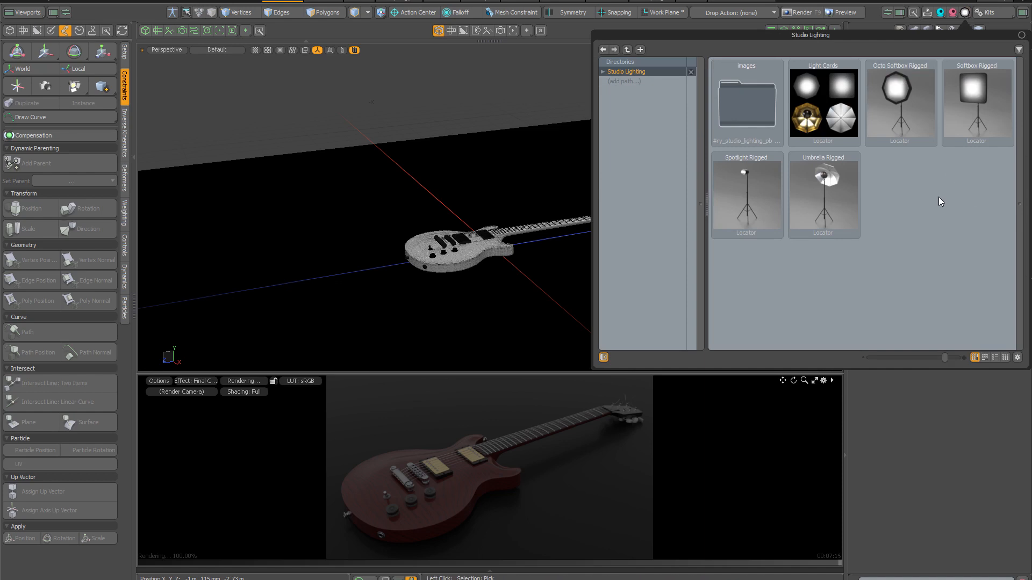
mouse_move(932, 228)
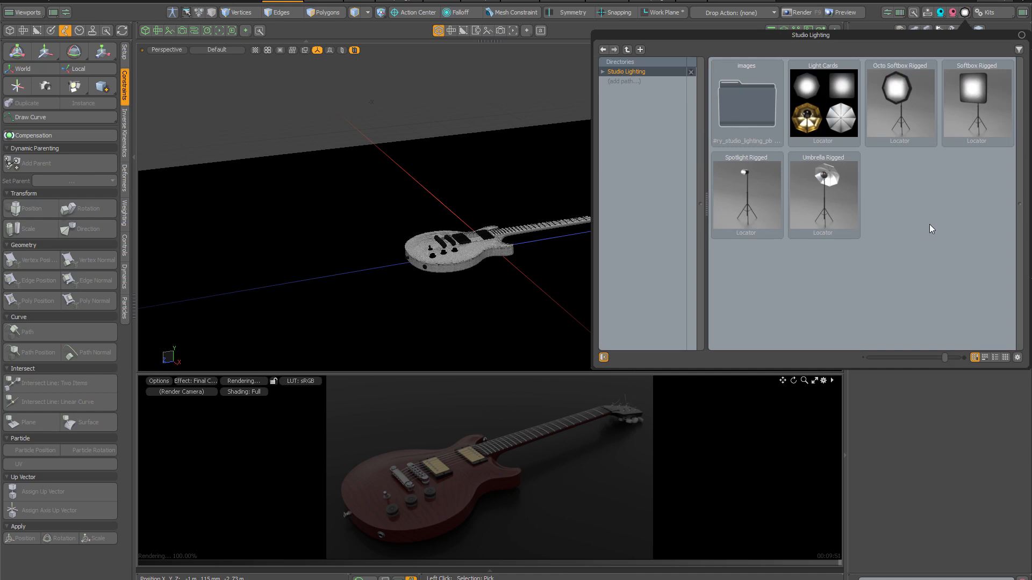
mouse_move(824, 106)
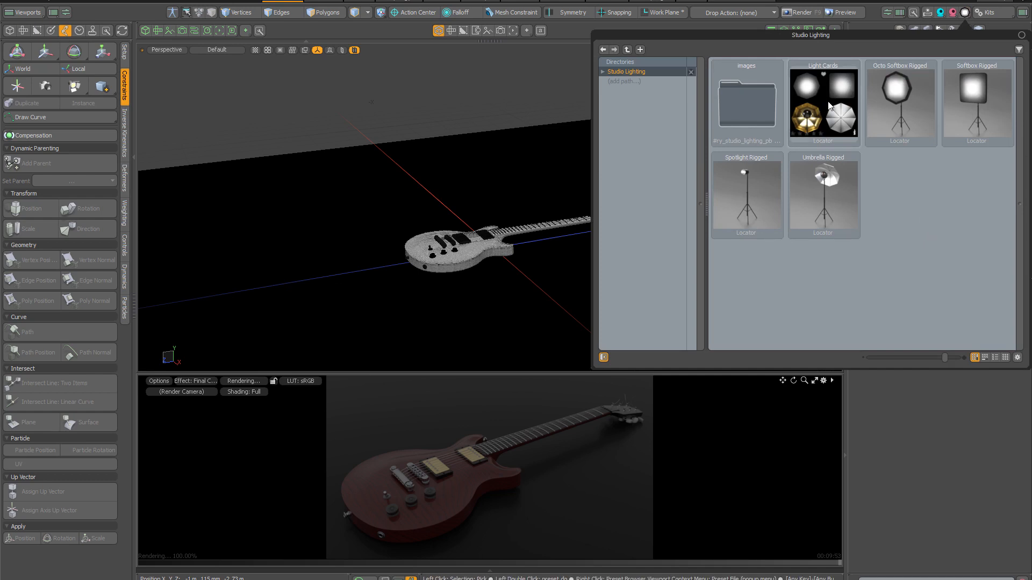
mouse_move(845, 105)
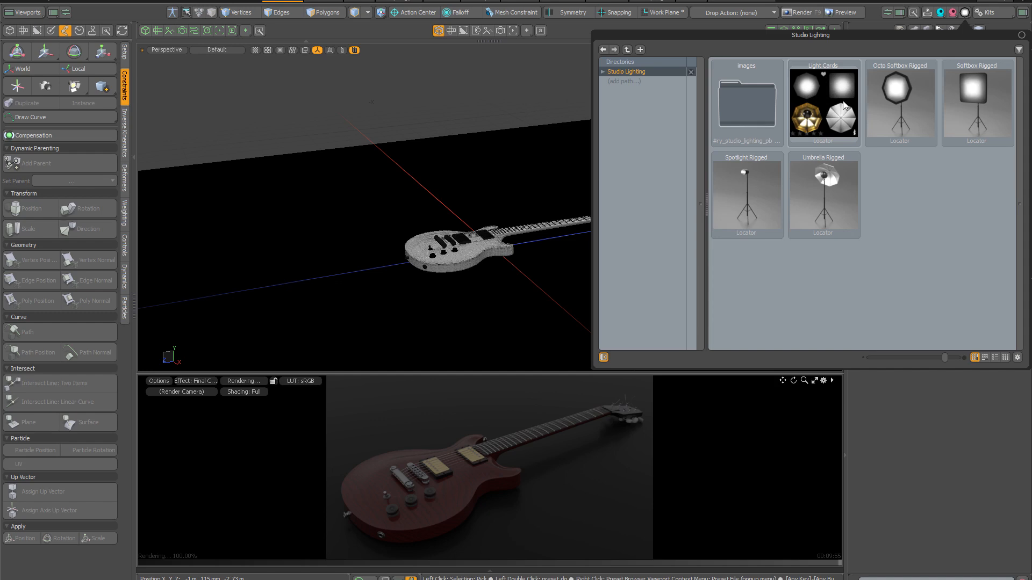
mouse_move(838, 98)
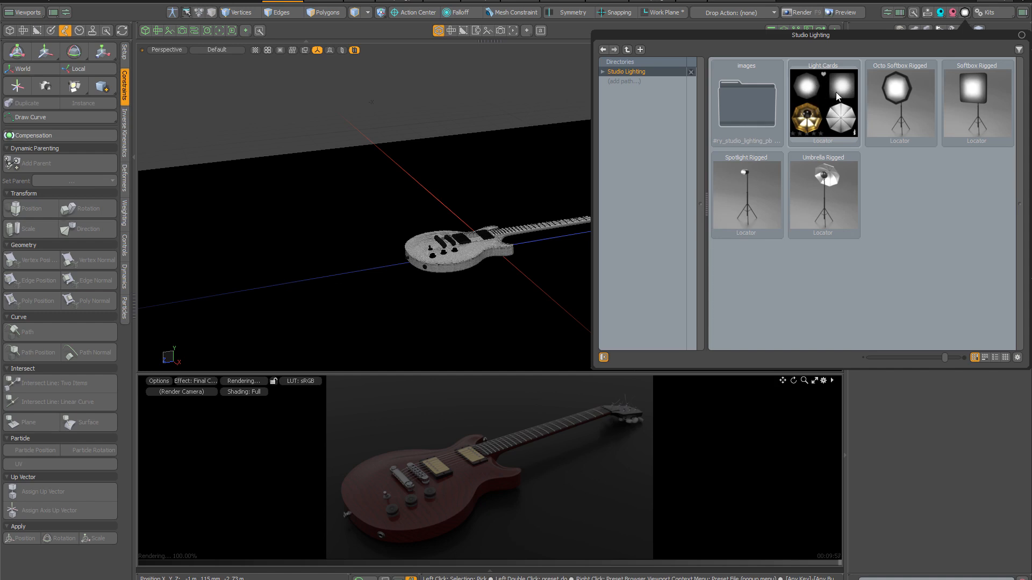
mouse_move(832, 94)
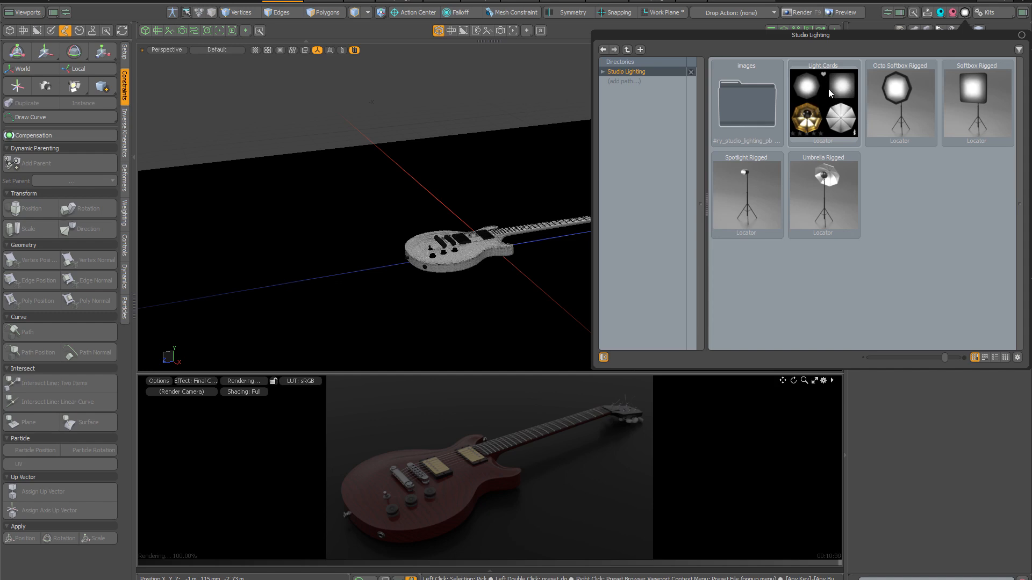
mouse_move(808, 116)
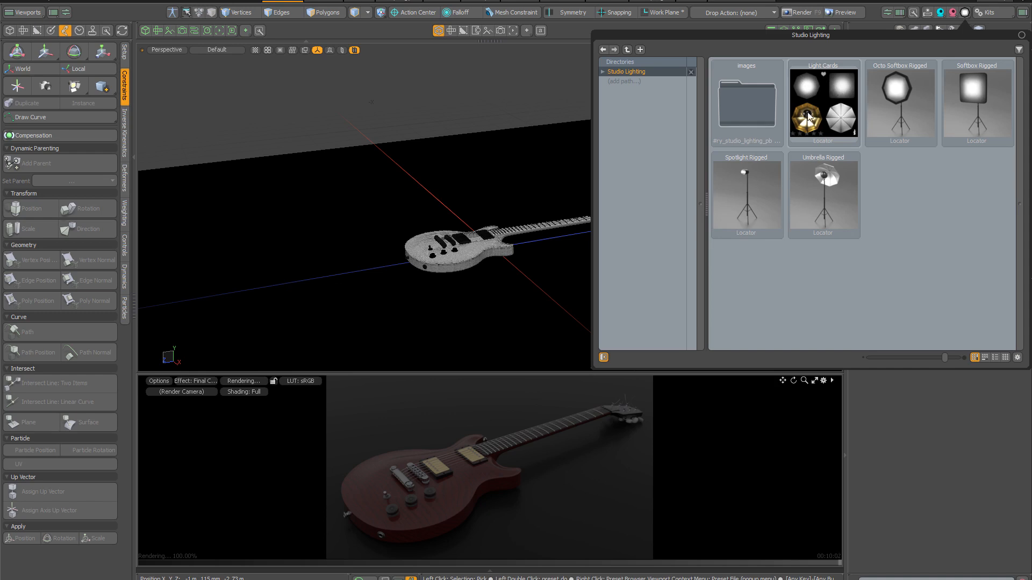
mouse_move(916, 179)
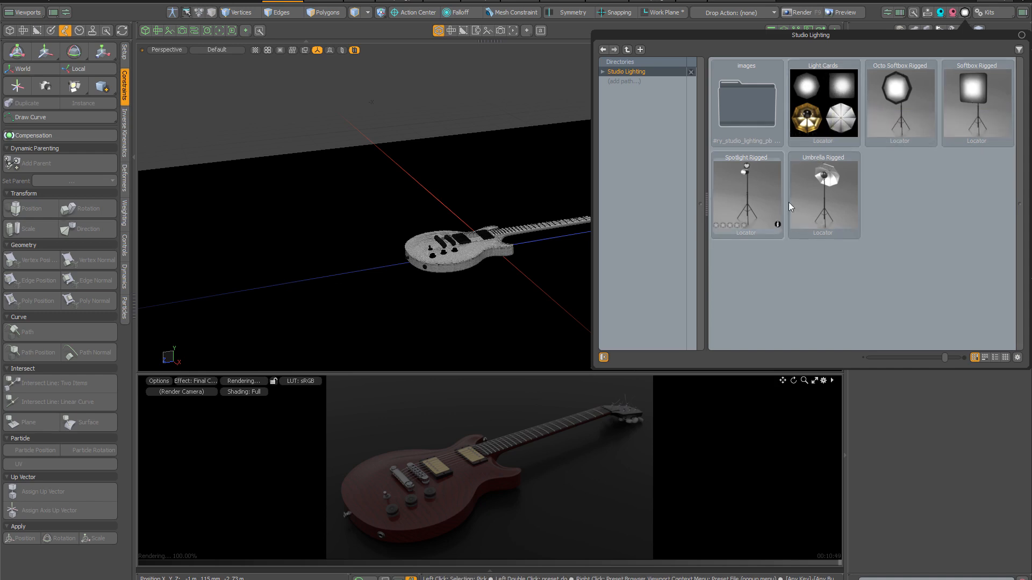
mouse_move(946, 211)
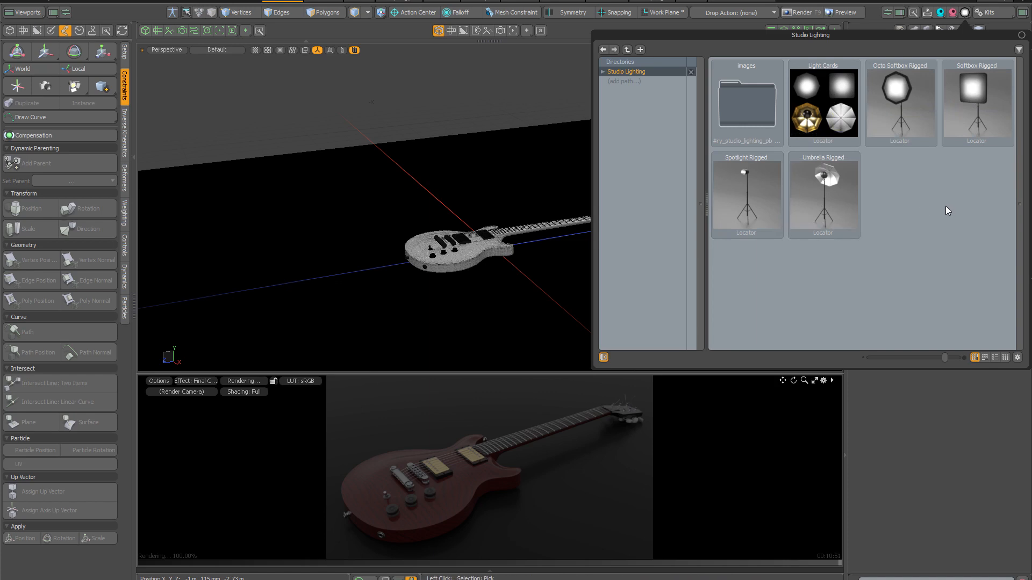
mouse_move(943, 218)
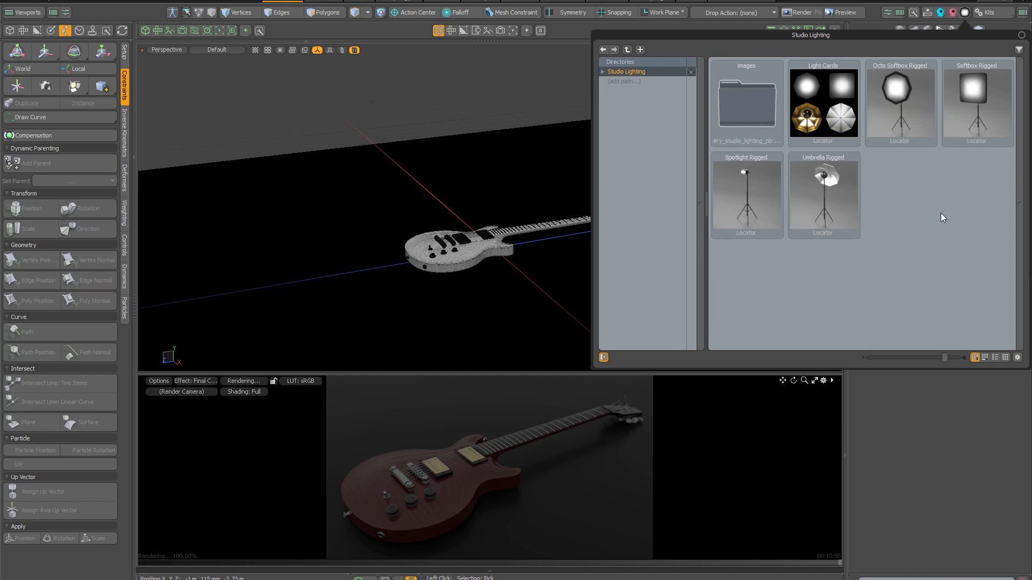
mouse_move(944, 255)
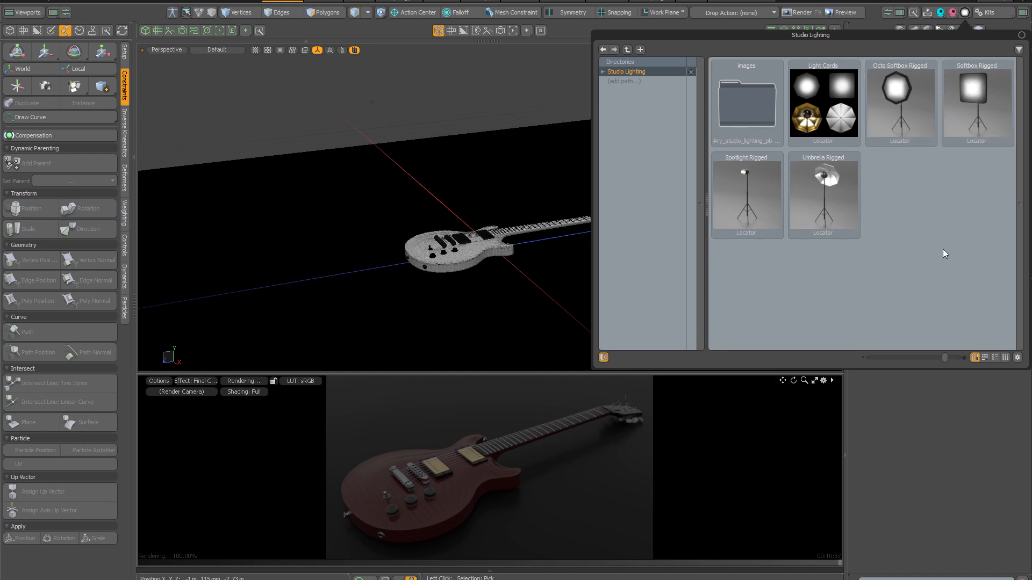
mouse_move(823, 102)
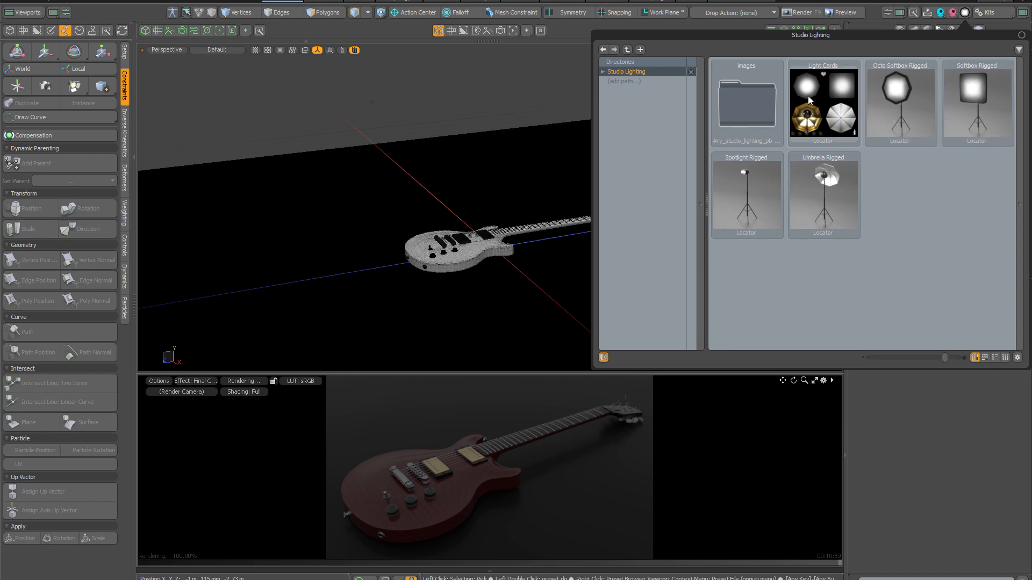
mouse_move(828, 109)
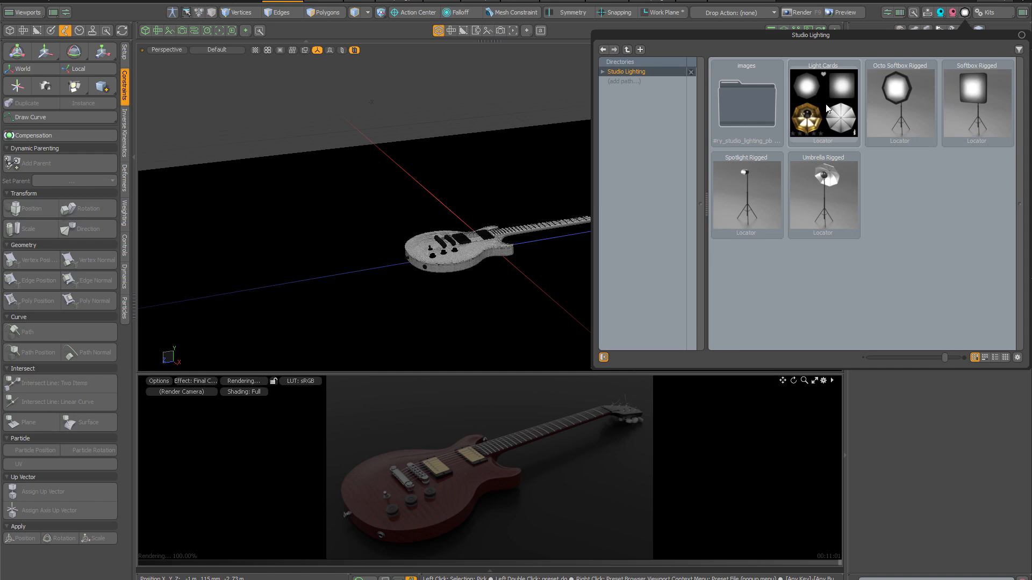
left_click(823, 102)
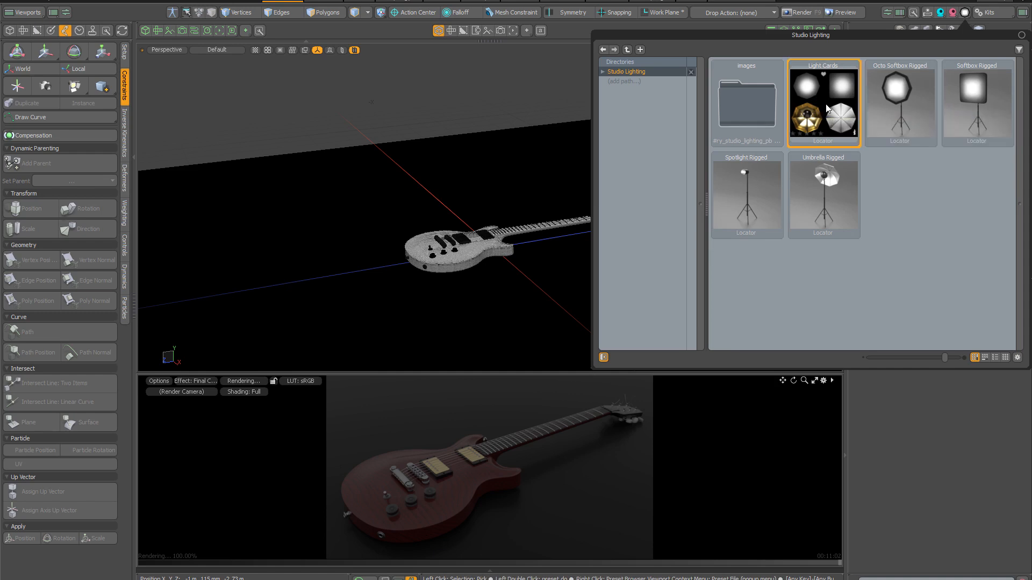
Load the Light Cards preset, adding a light card, base and target to the guitar scene.
double_click(823, 103)
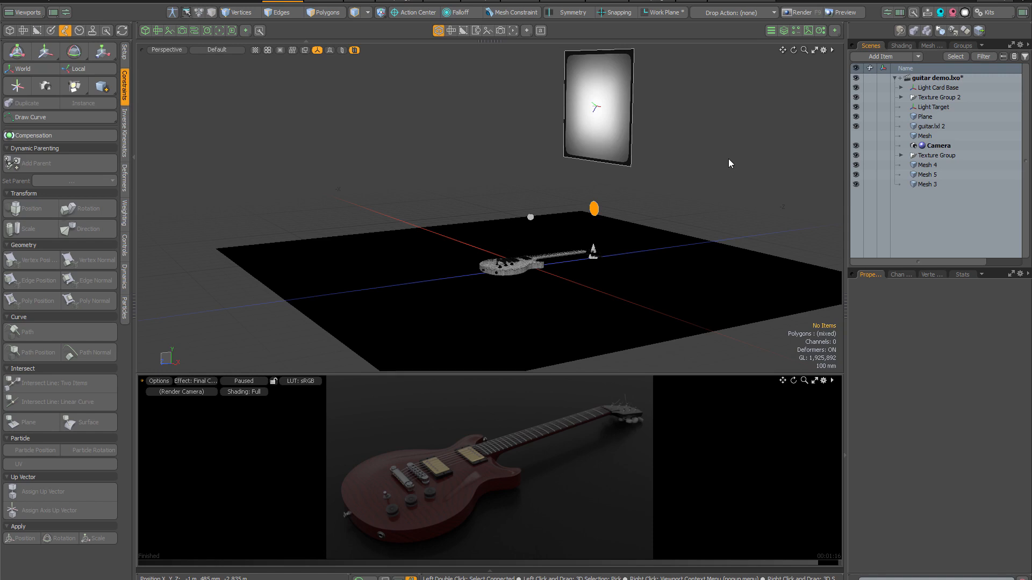
mouse_move(752, 178)
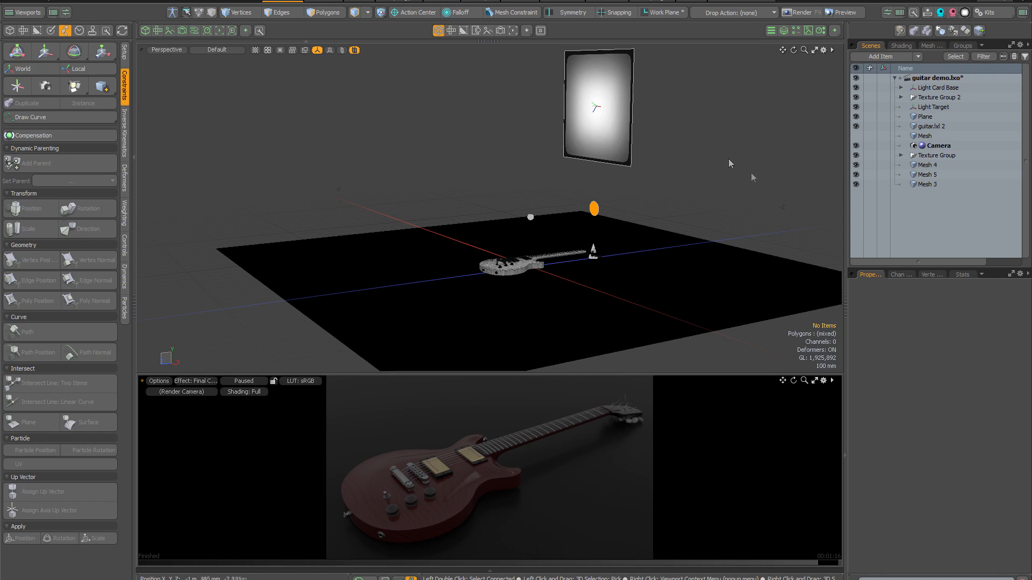
mouse_move(772, 162)
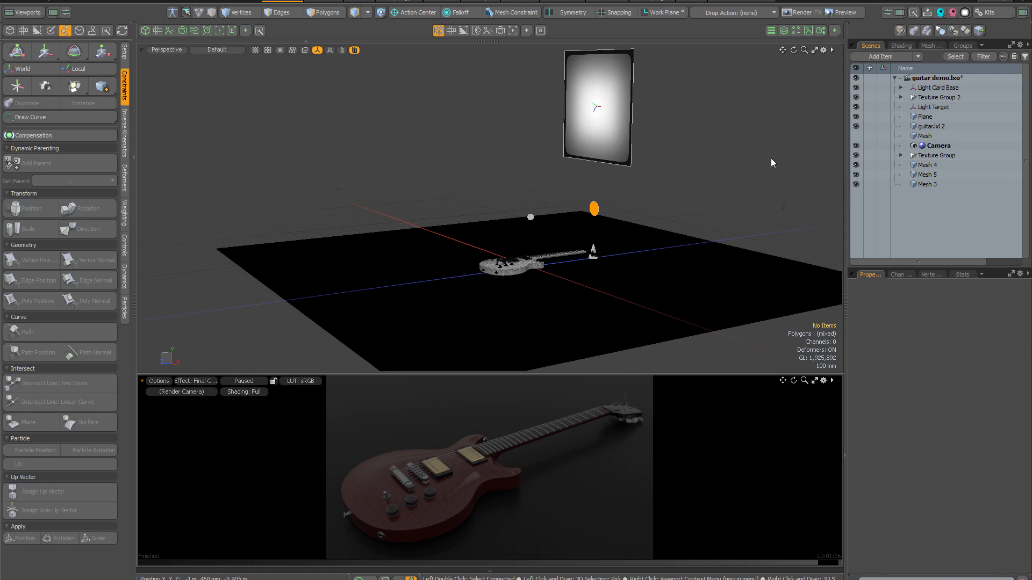
mouse_move(592, 263)
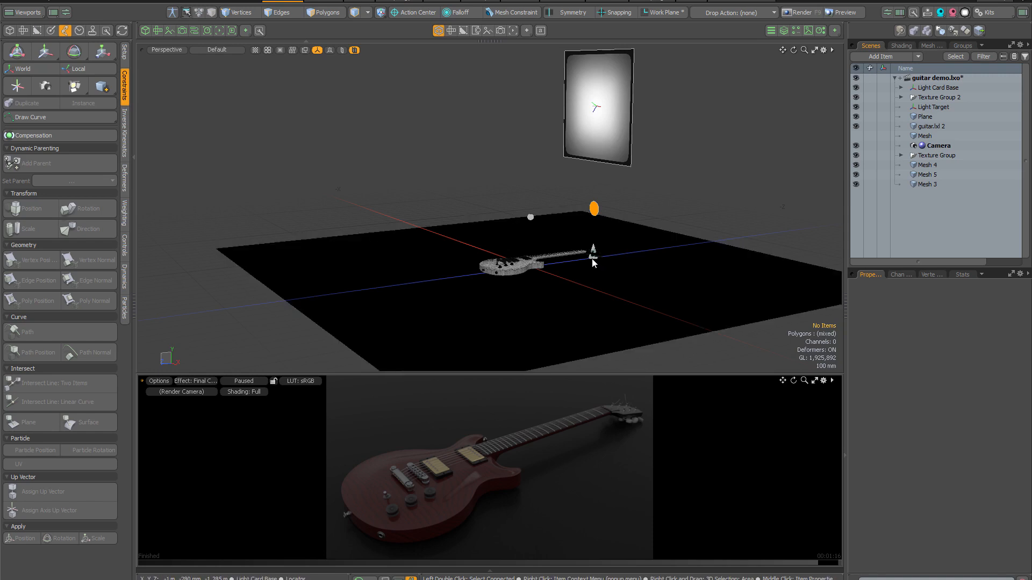
mouse_move(594, 262)
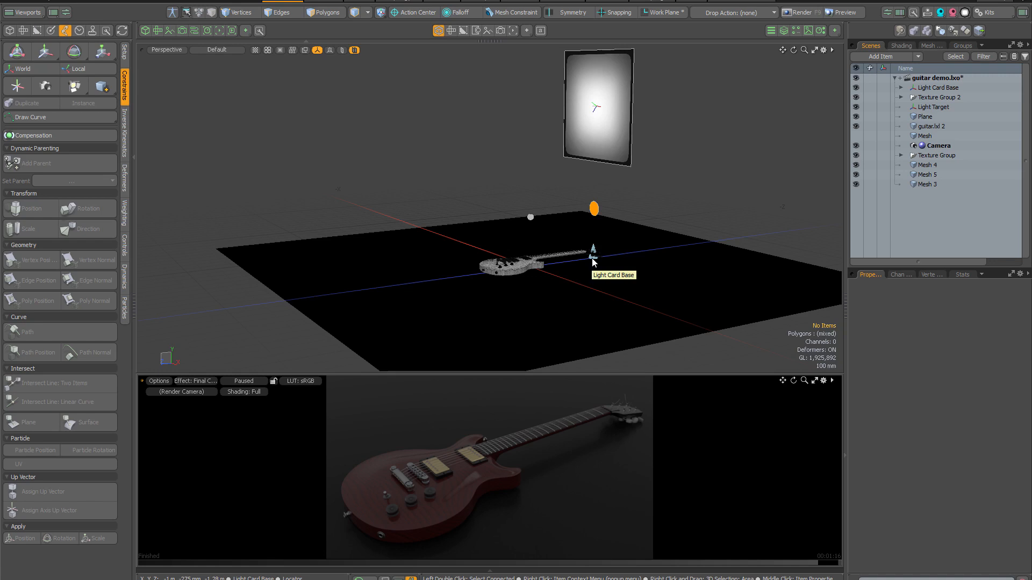
Select the Light Card Base item so its transform properties and move tool are active.
left_click(937, 87)
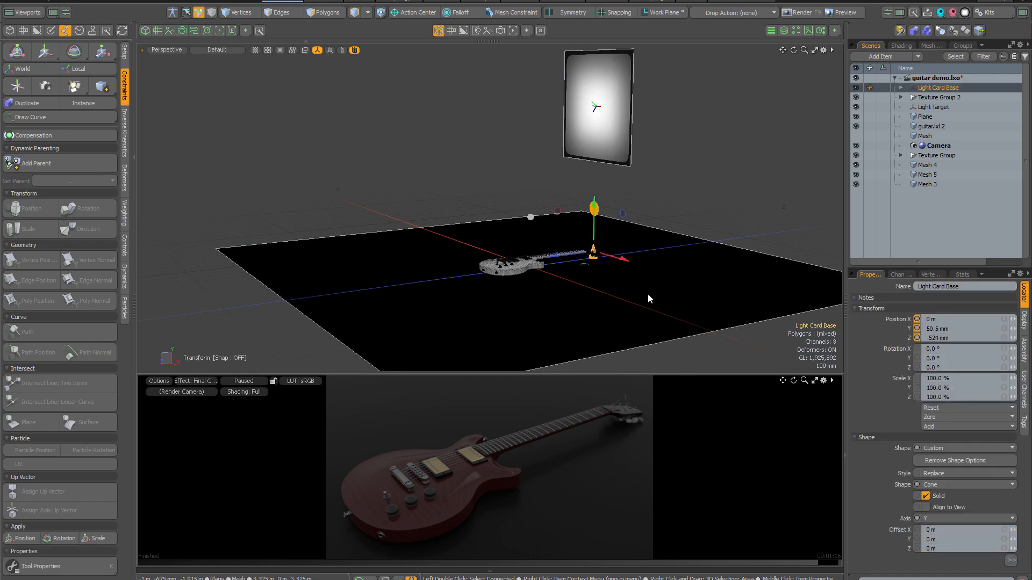
mouse_move(685, 244)
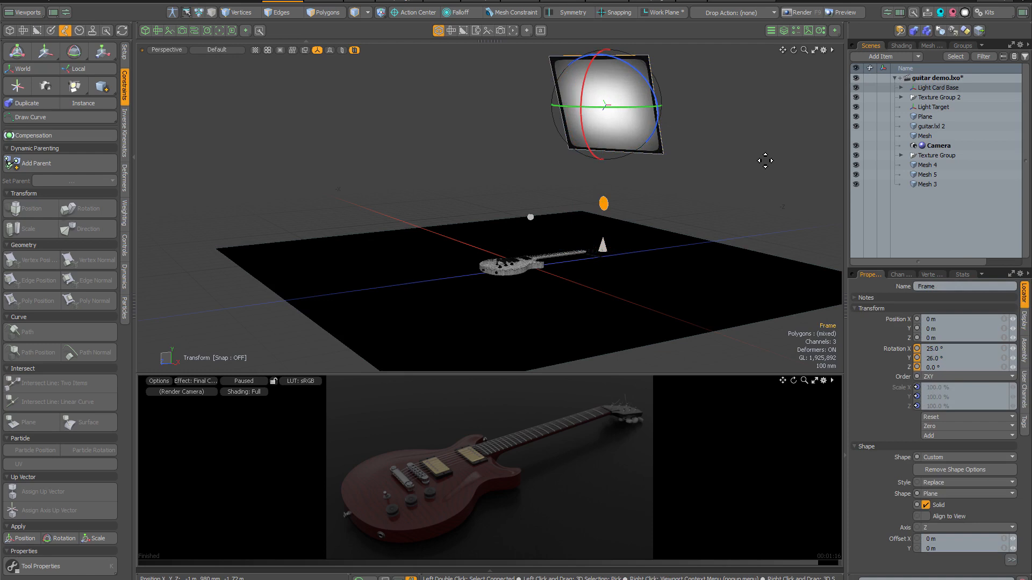
mouse_move(734, 142)
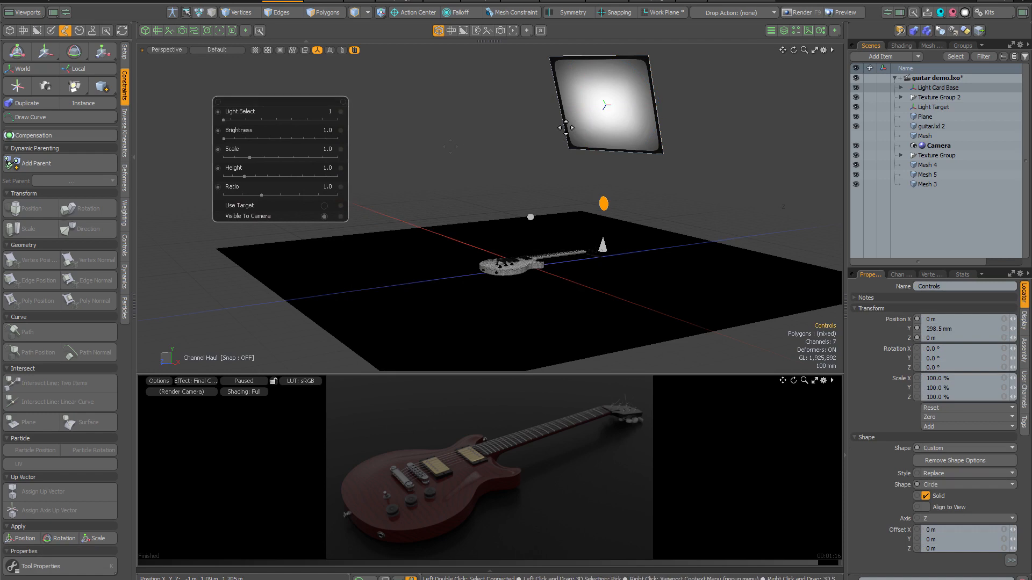
mouse_move(271, 118)
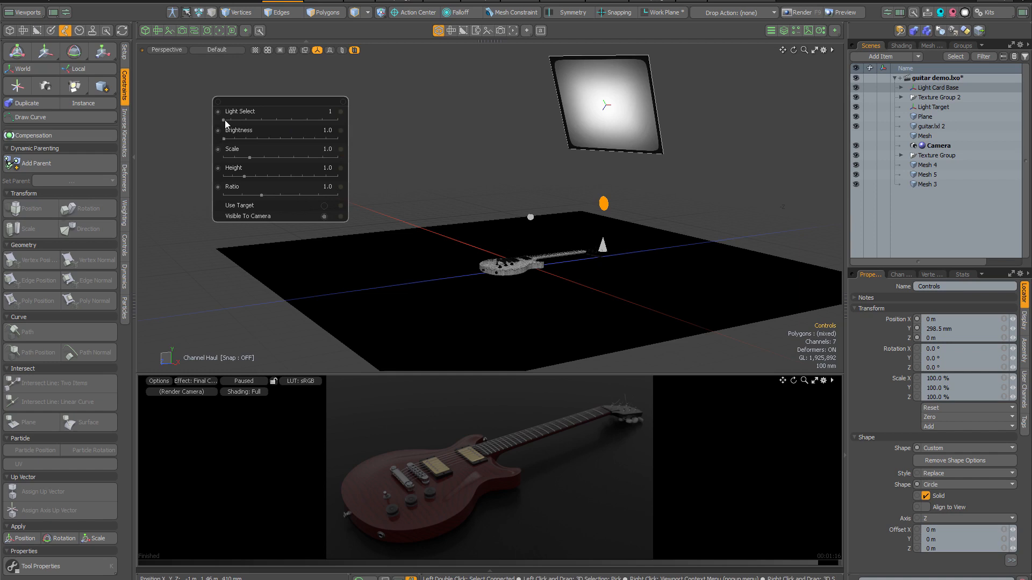
Try several light card patterns and brightness 25, then return both to their defaults.
left_click(322, 111)
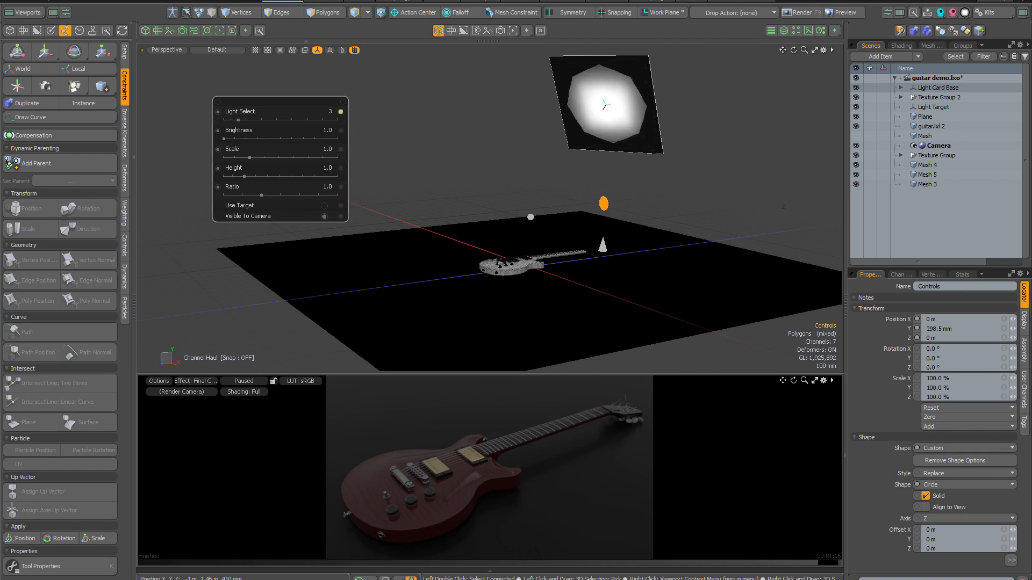
left_click(327, 111)
type("8")
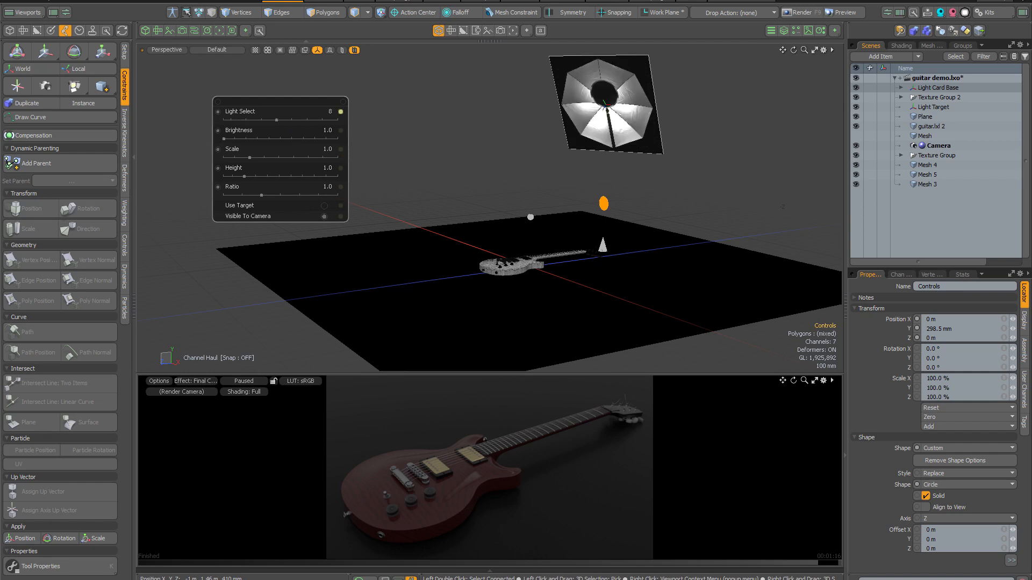
left_click_drag(278, 120, 290, 120)
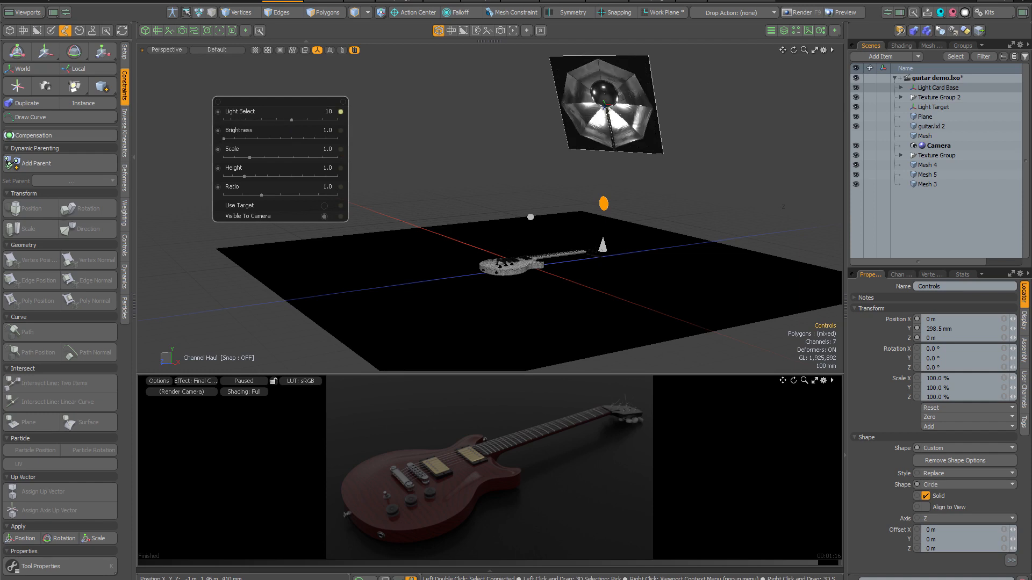
left_click_drag(276, 118, 290, 118)
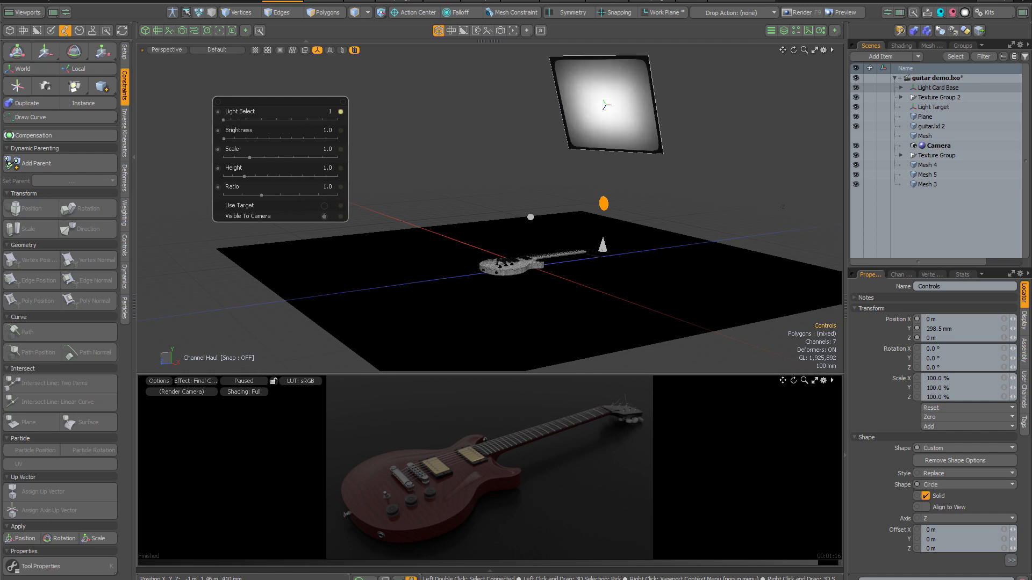
mouse_move(222, 146)
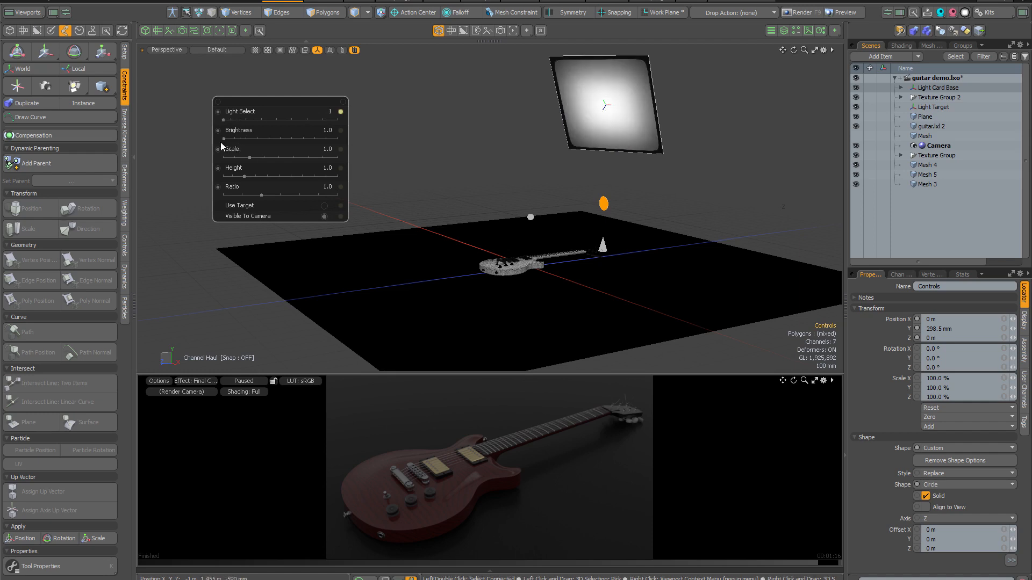
mouse_move(225, 151)
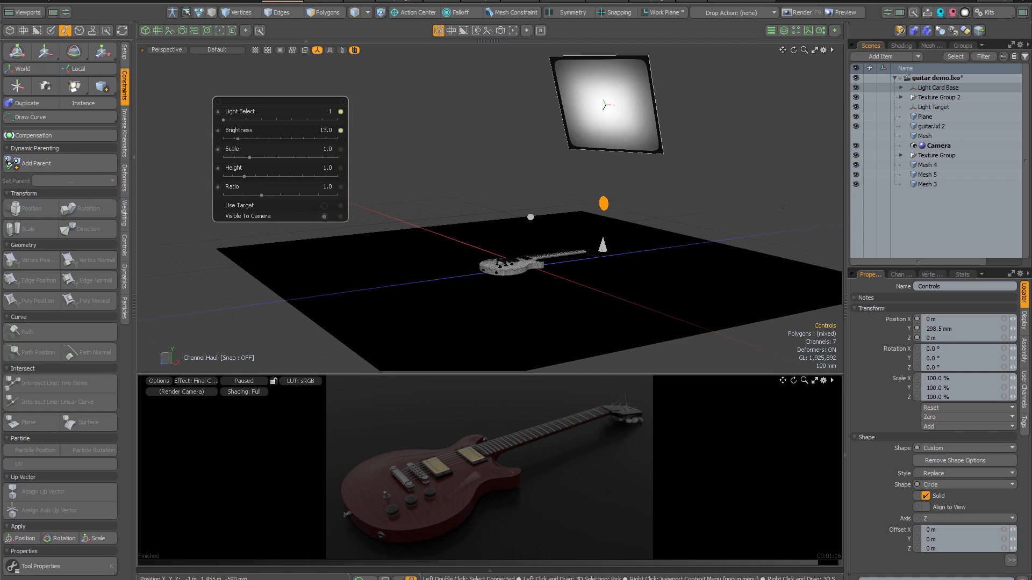
left_click_drag(296, 130, 340, 130)
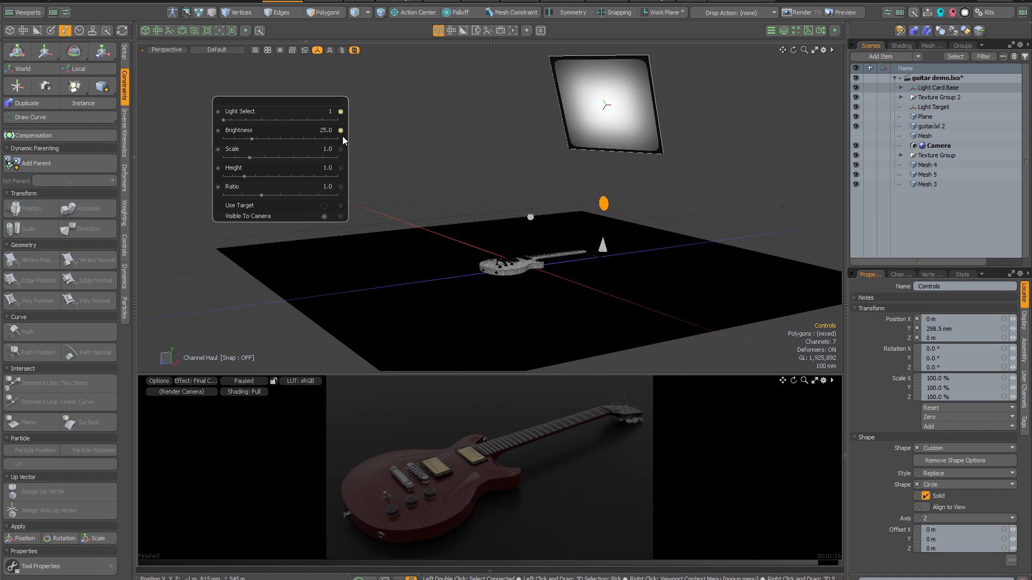
mouse_move(341, 135)
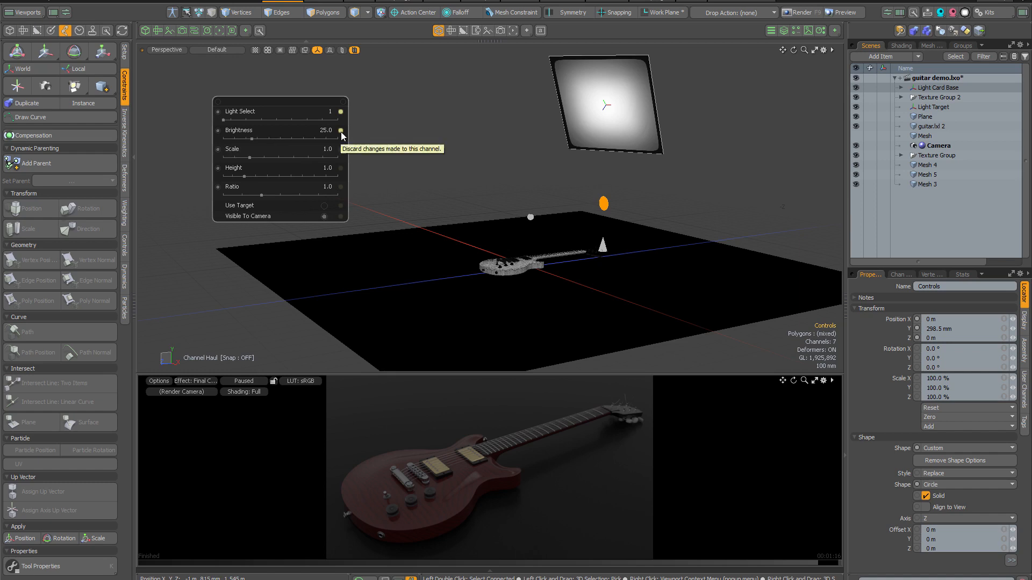
left_click(341, 130)
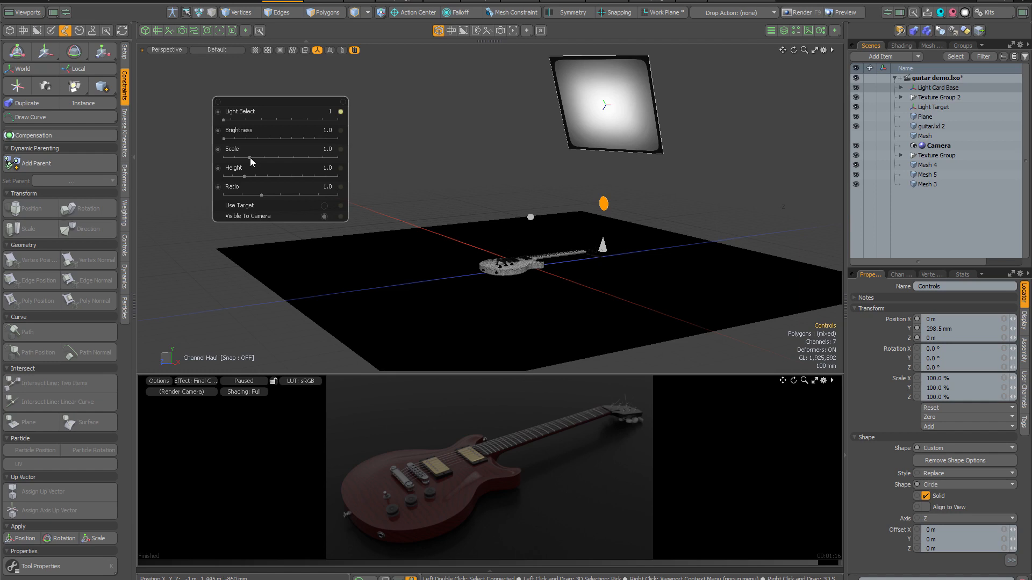
Set the light card to scale 1.15, height 0.9, ratio 1.25 and enable Use Target.
left_click_drag(270, 158, 247, 158)
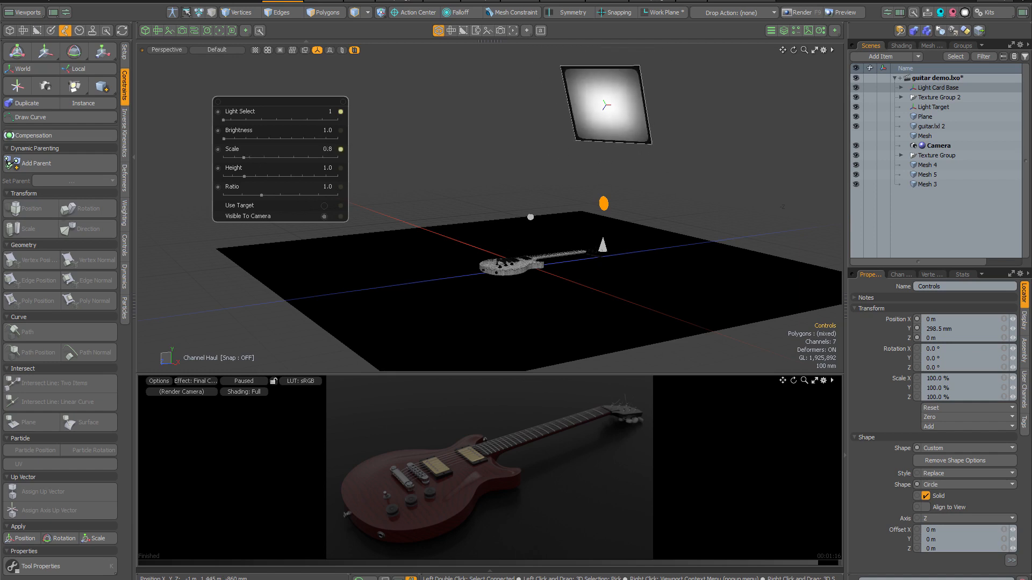
left_click_drag(269, 140, 289, 140)
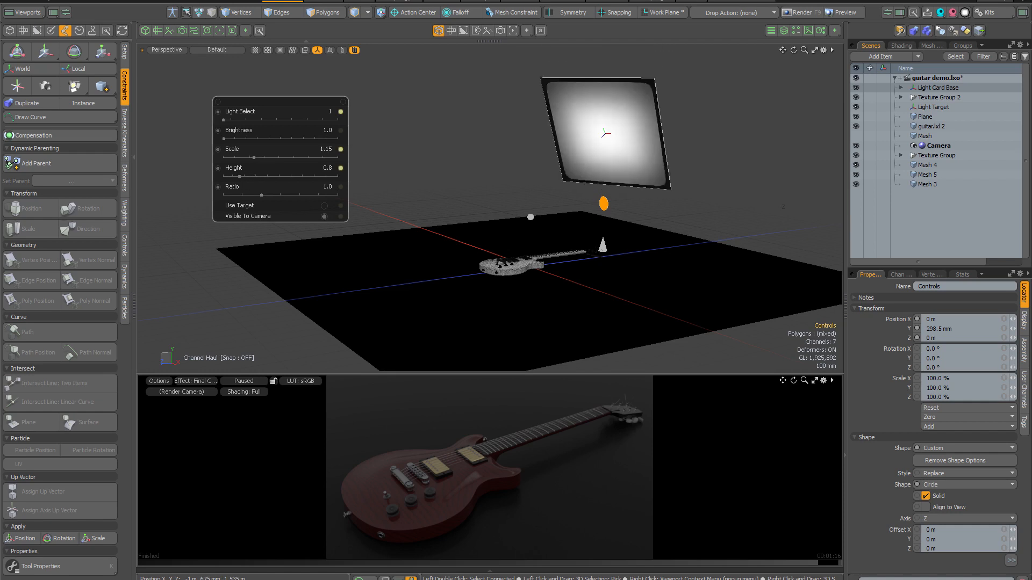
left_click_drag(247, 176, 263, 177)
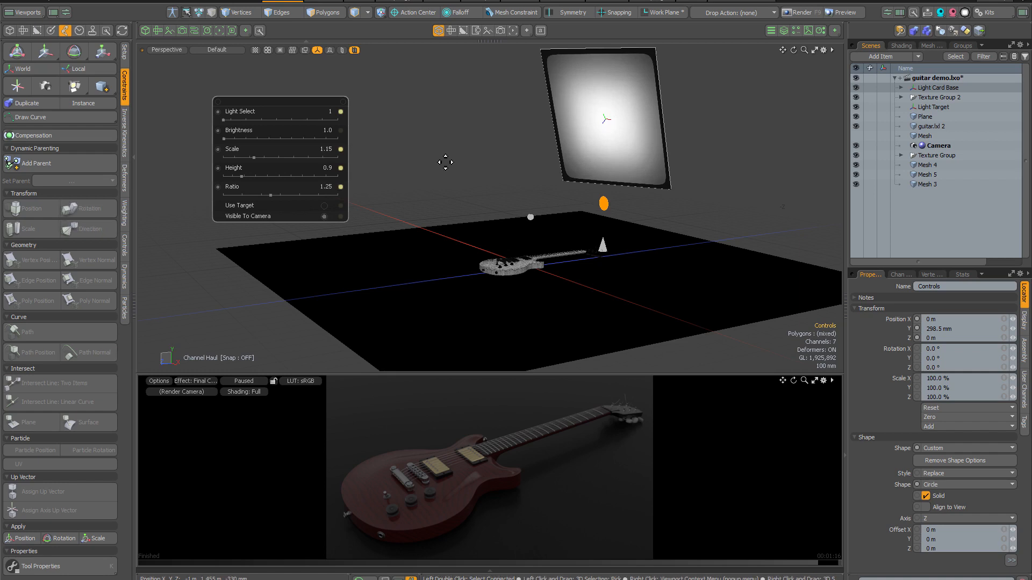
mouse_move(327, 217)
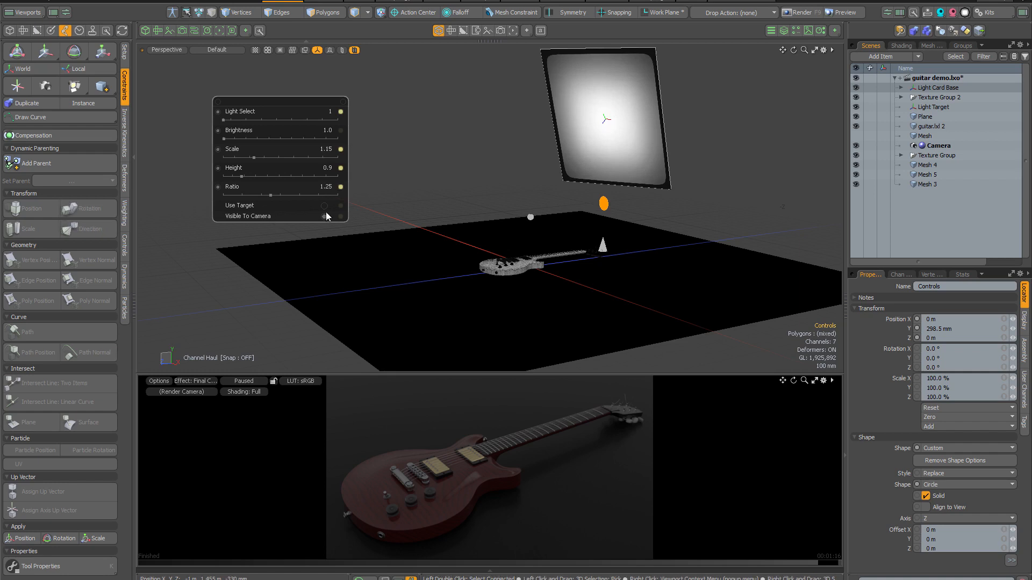
mouse_move(325, 212)
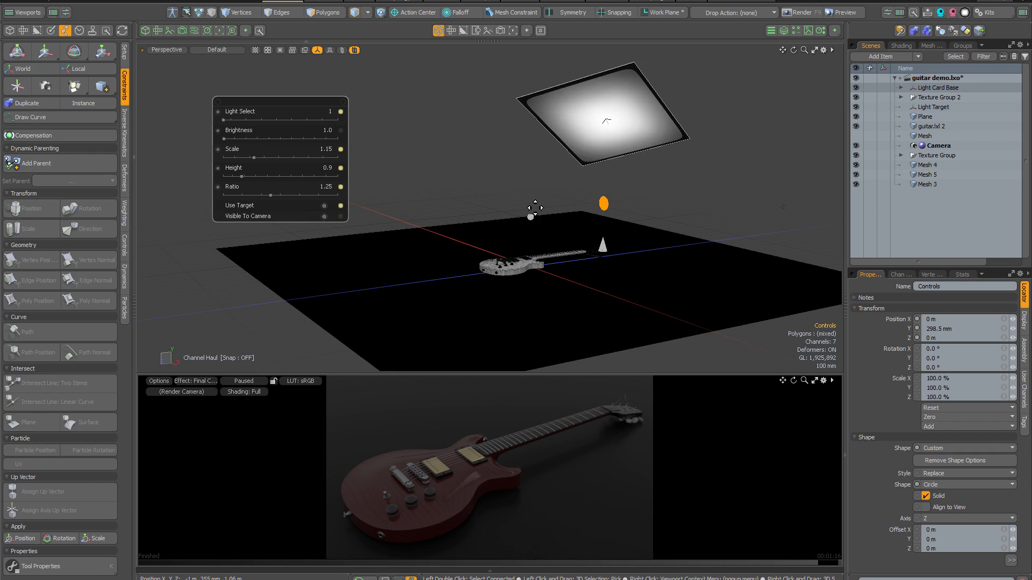
left_click(934, 107)
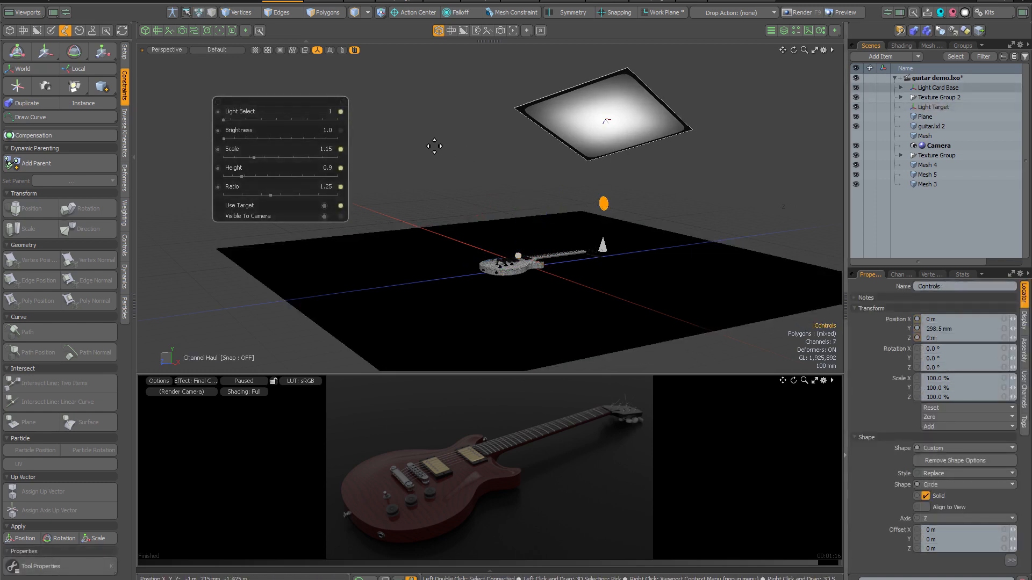
mouse_move(231, 224)
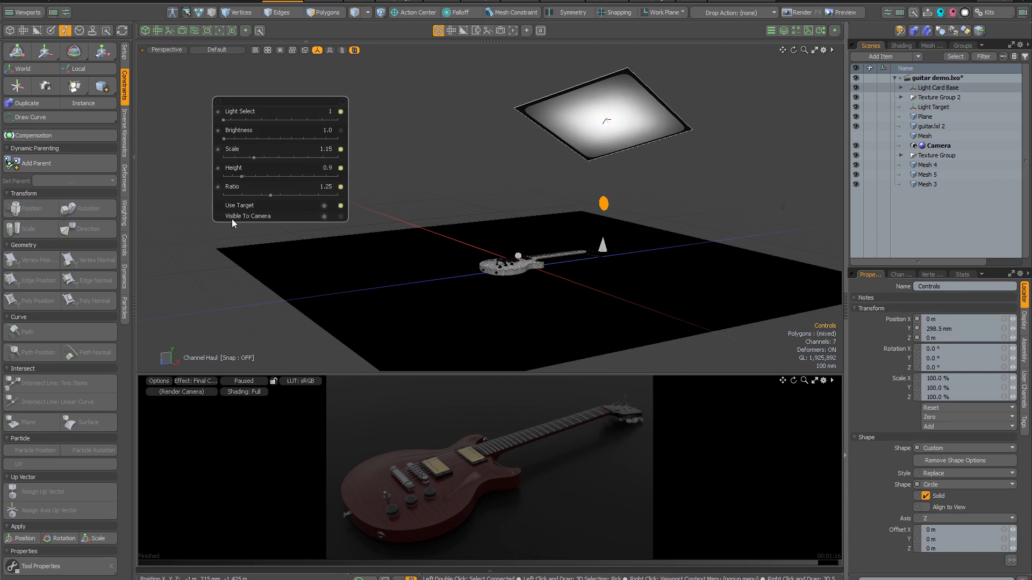
mouse_move(322, 224)
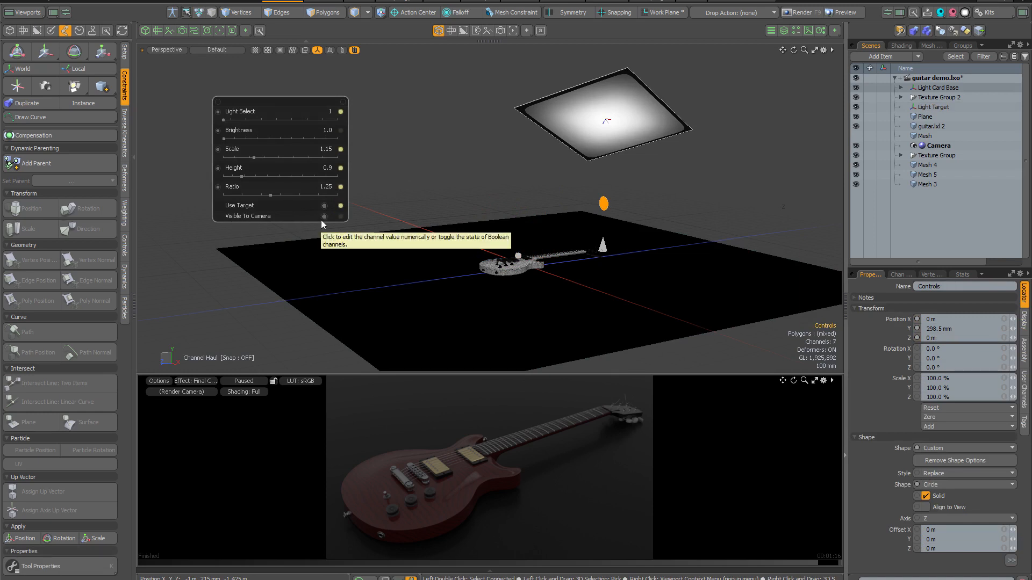
mouse_move(421, 214)
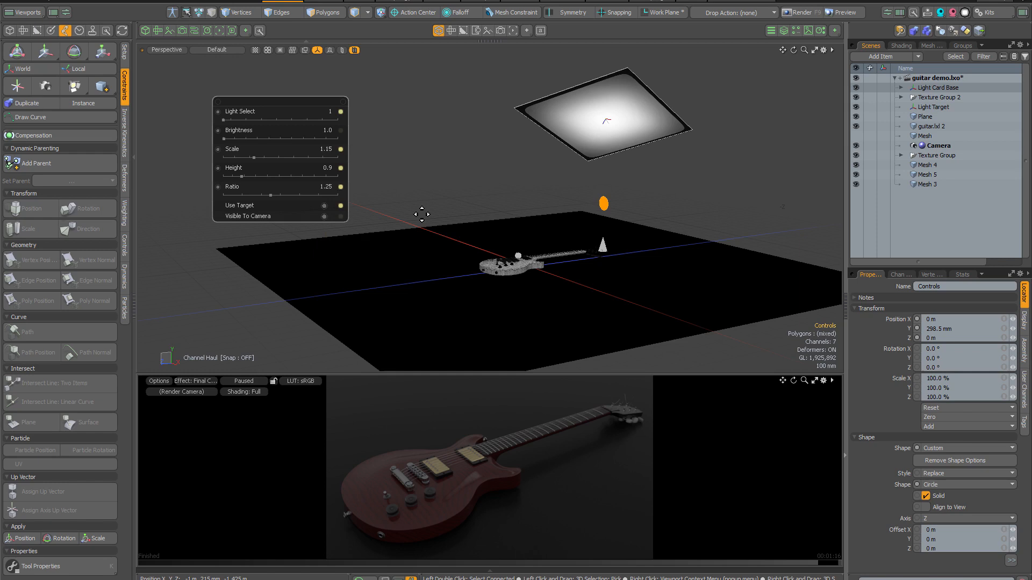
mouse_move(798, 132)
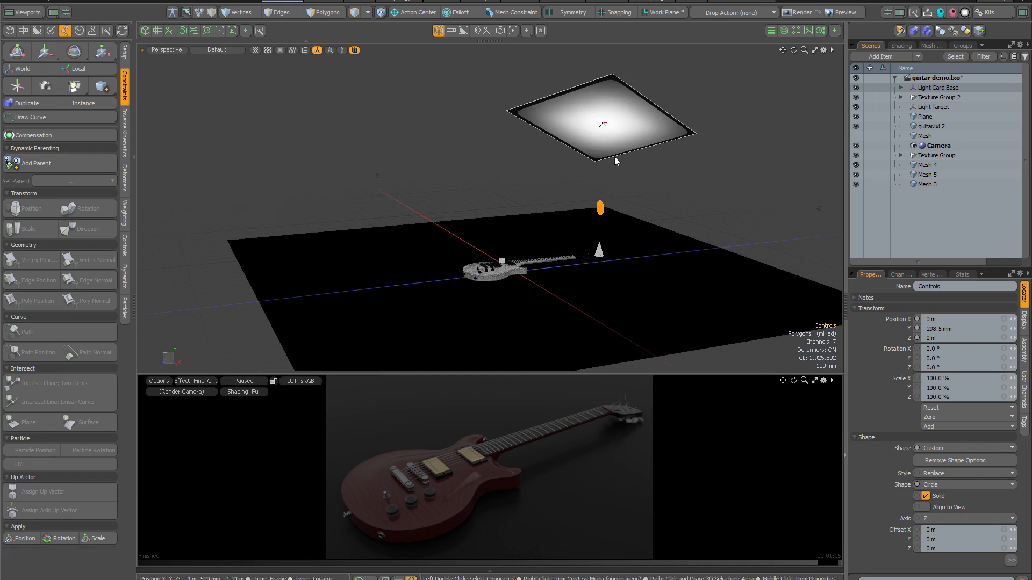
mouse_move(642, 140)
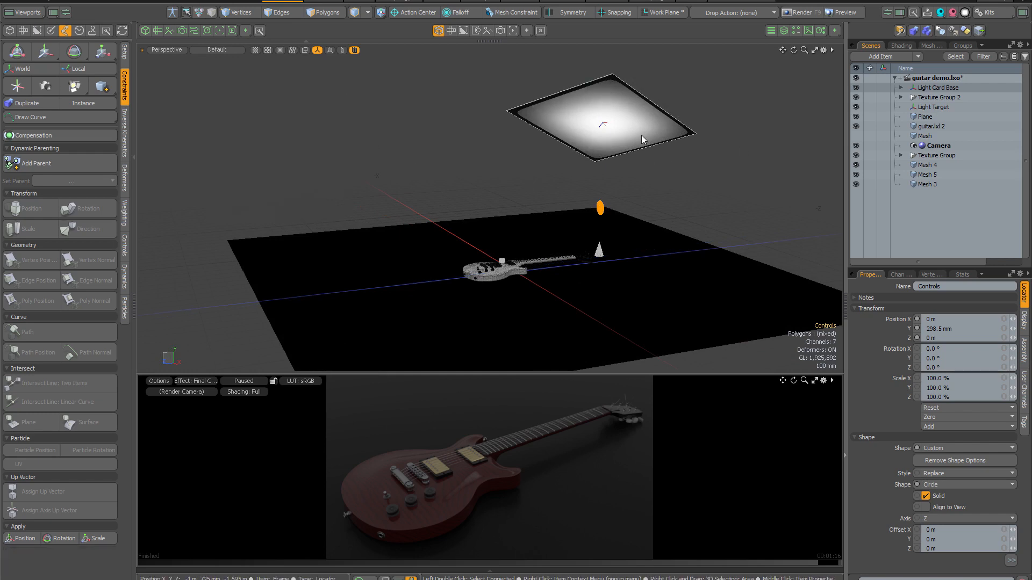
mouse_move(636, 126)
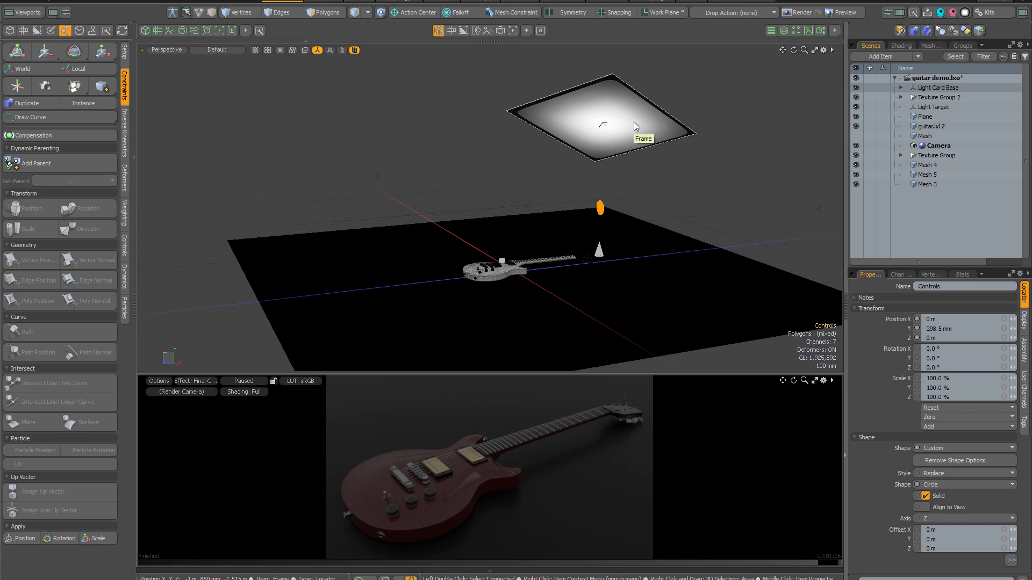
mouse_move(630, 112)
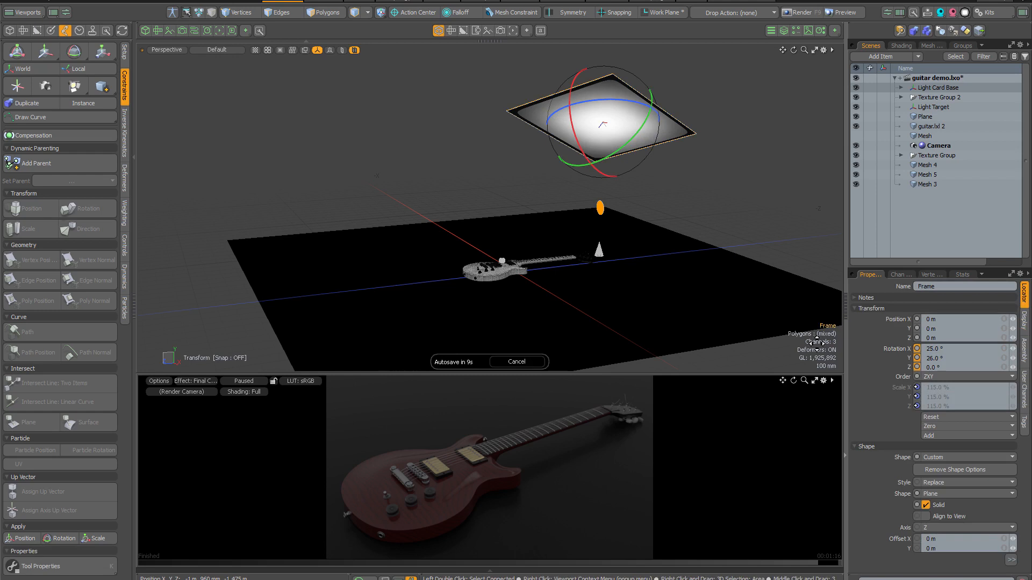
Clear the light card frame's rotation back to 0° on X, Y and Z.
left_click(934, 349)
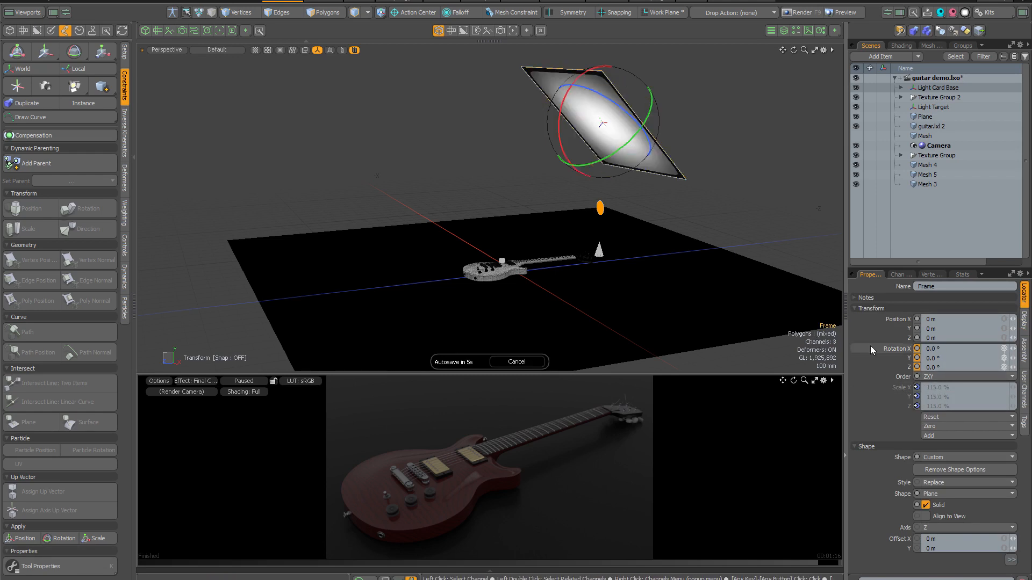
mouse_move(689, 127)
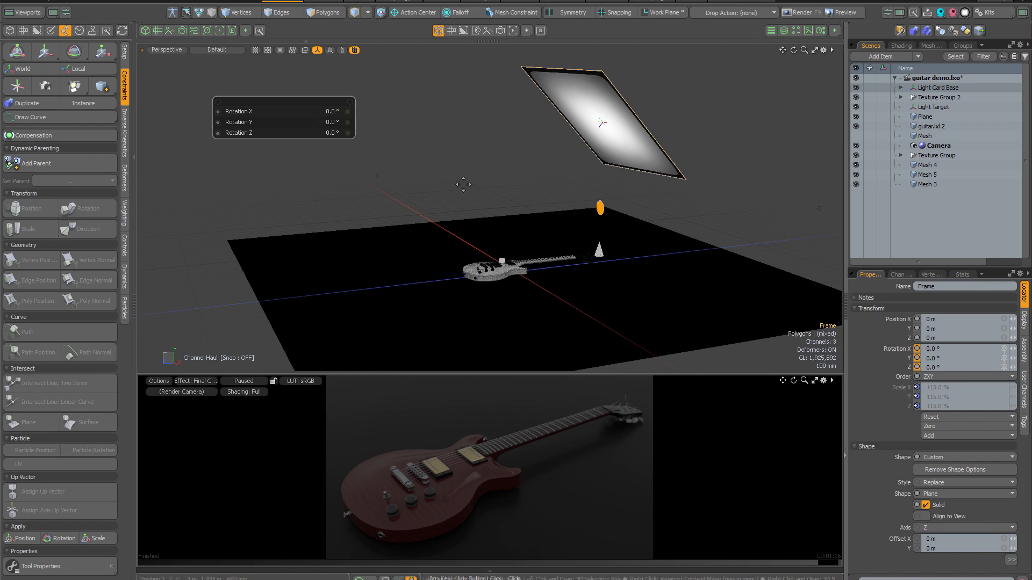
mouse_move(456, 162)
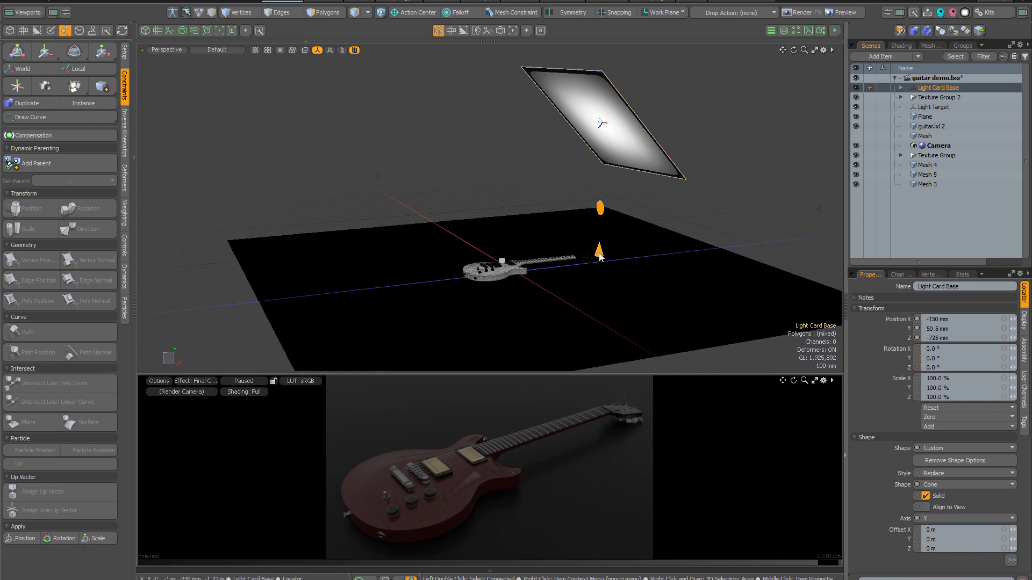
Turn the light card base toward the guitar and set brightness 6, scale 1.35, ratio 1.0.
left_click(598, 250)
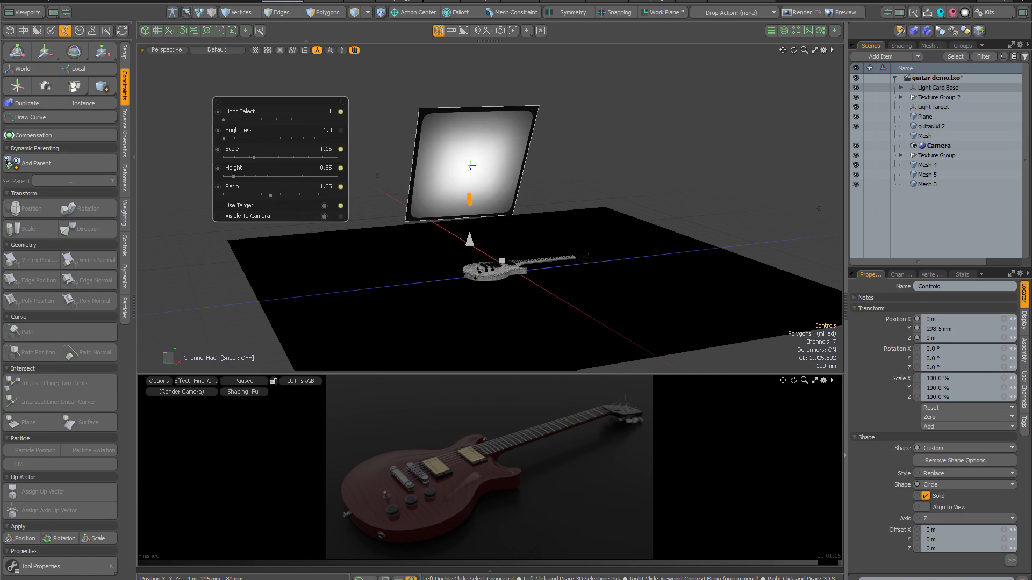
left_click(244, 381)
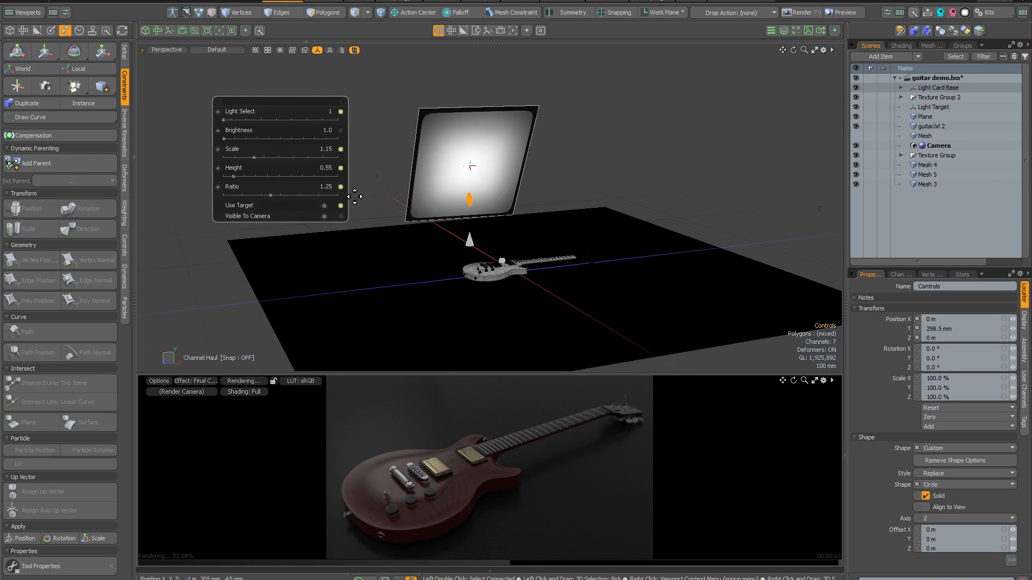
mouse_move(341, 190)
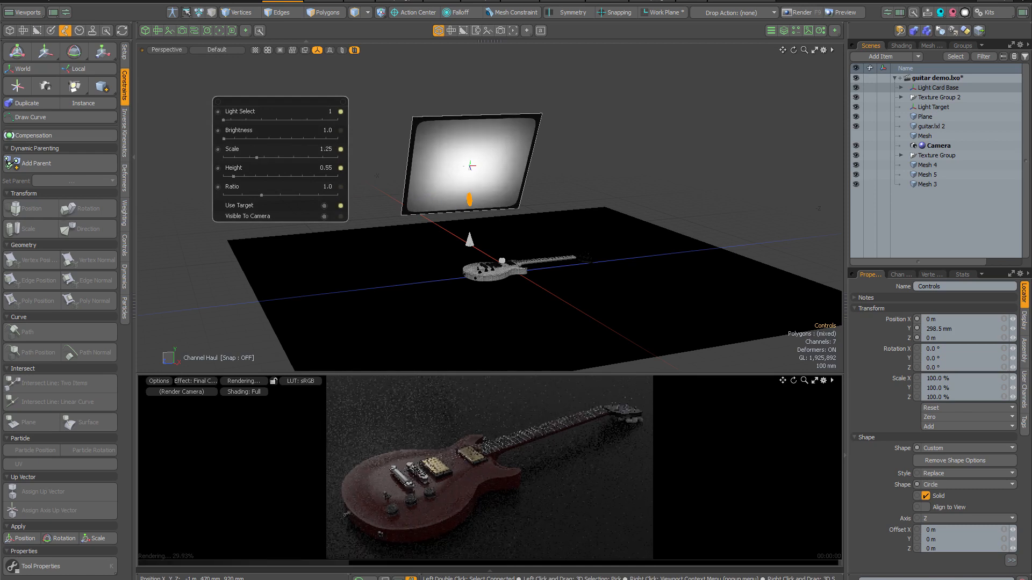
left_click_drag(276, 148, 290, 149)
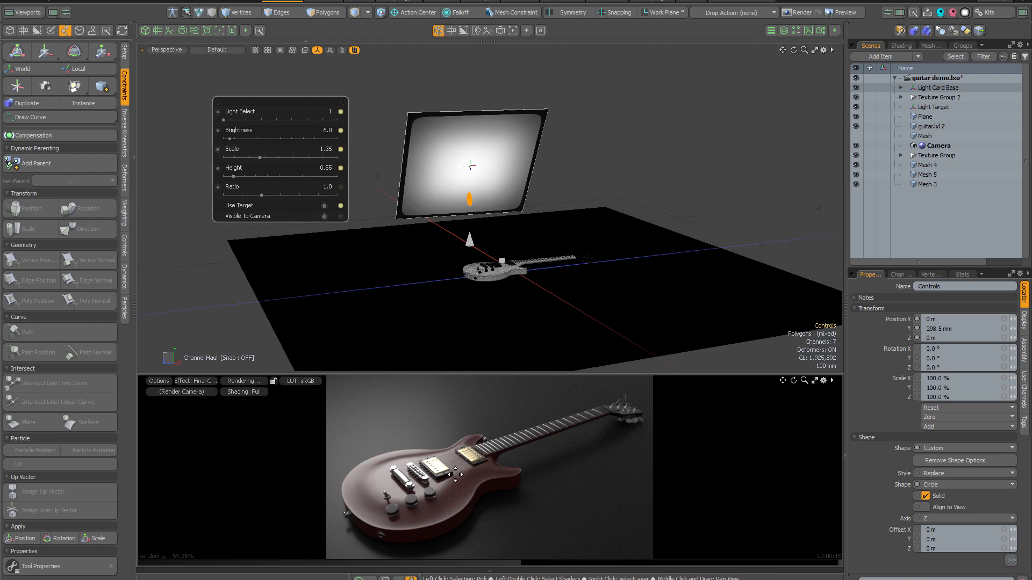
mouse_move(502, 157)
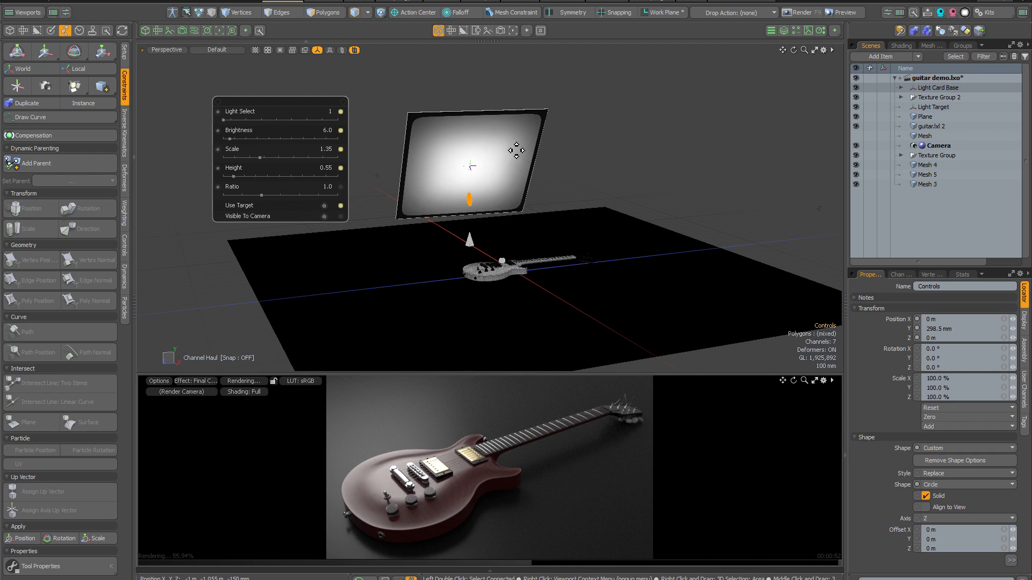
mouse_move(650, 120)
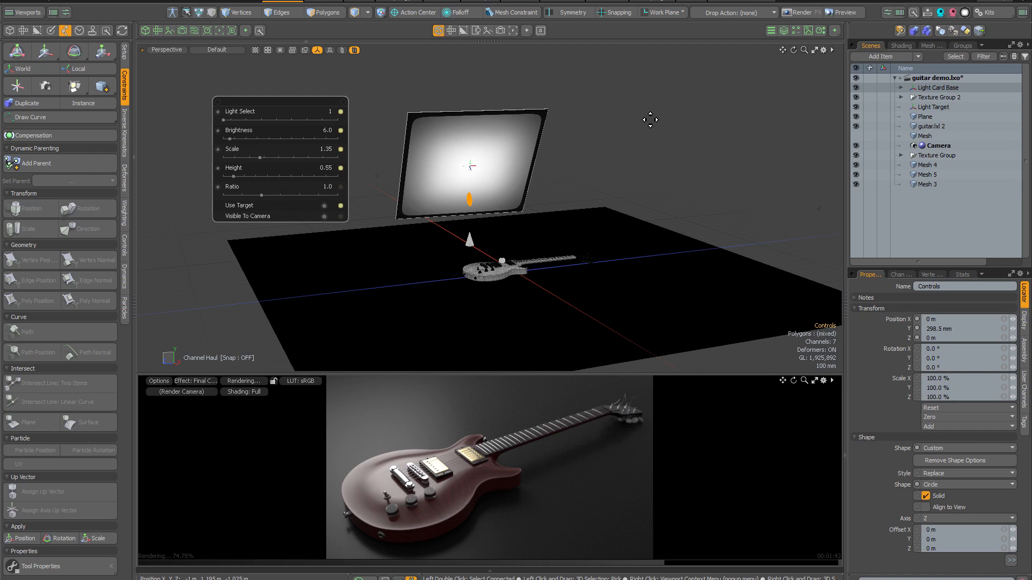
mouse_move(616, 111)
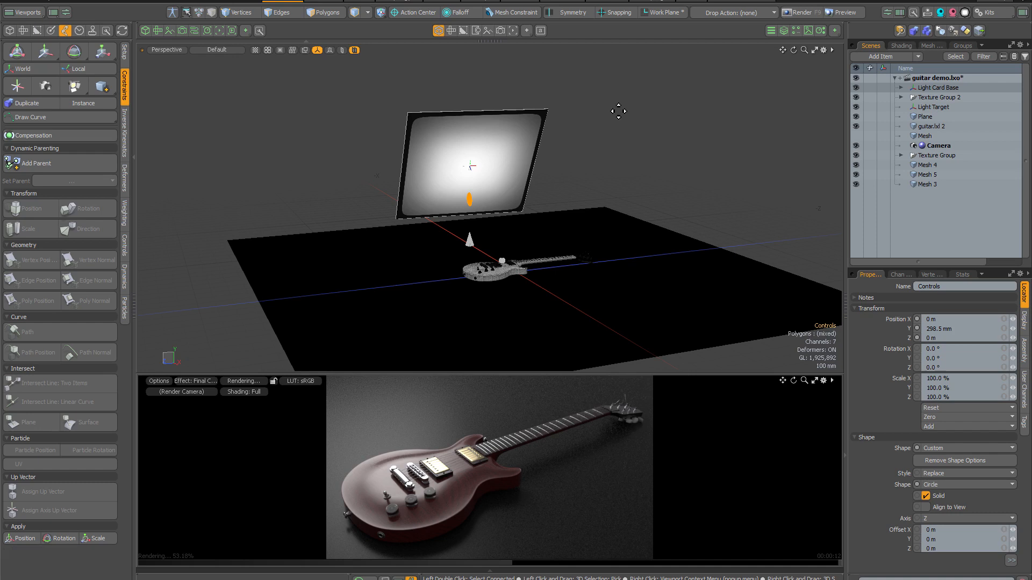
mouse_move(471, 247)
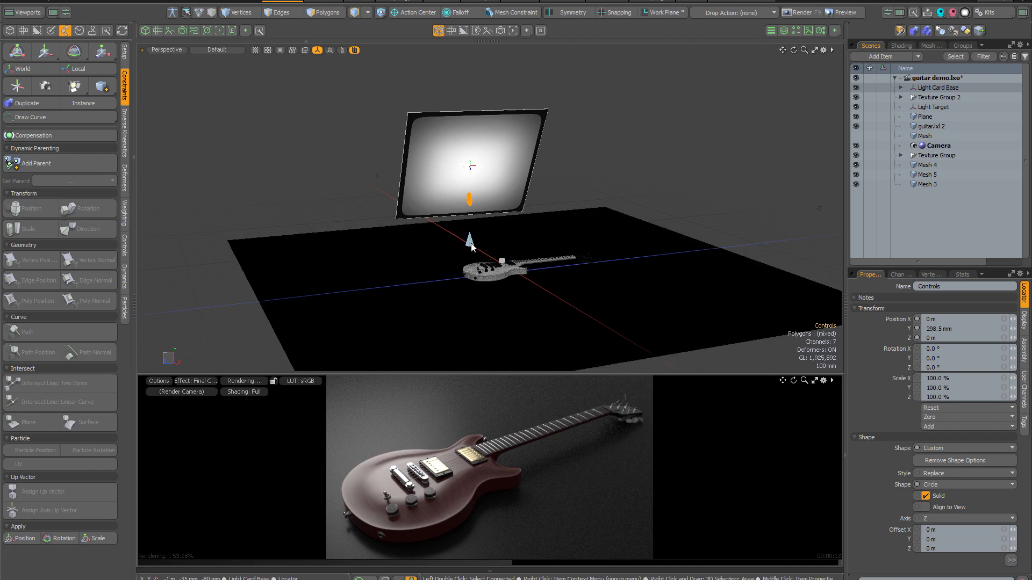
Select the Light Card Base at about -580, 50.5, 10 mm and reopen the Studio Lighting presets.
left_click(937, 88)
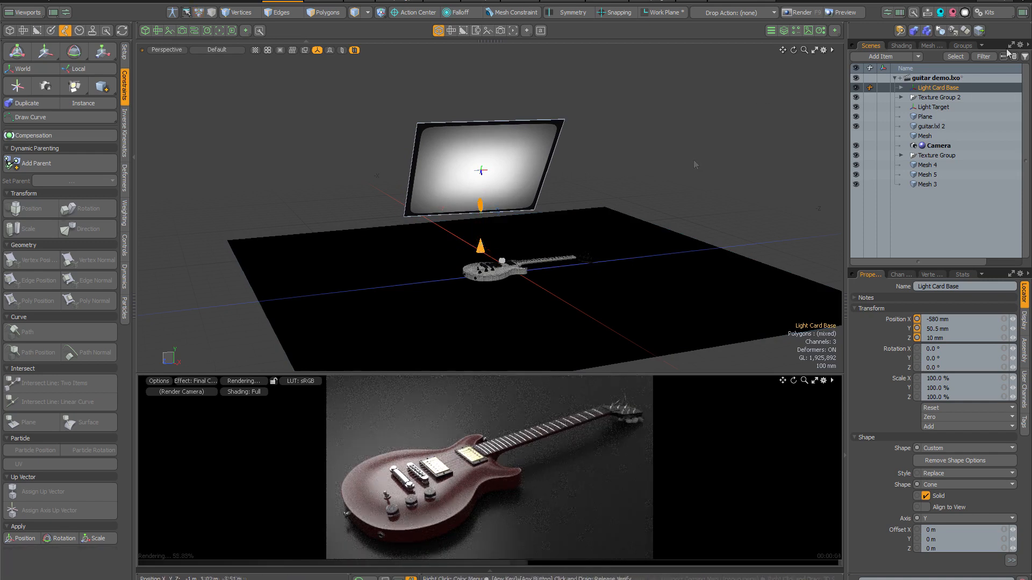
left_click(965, 12)
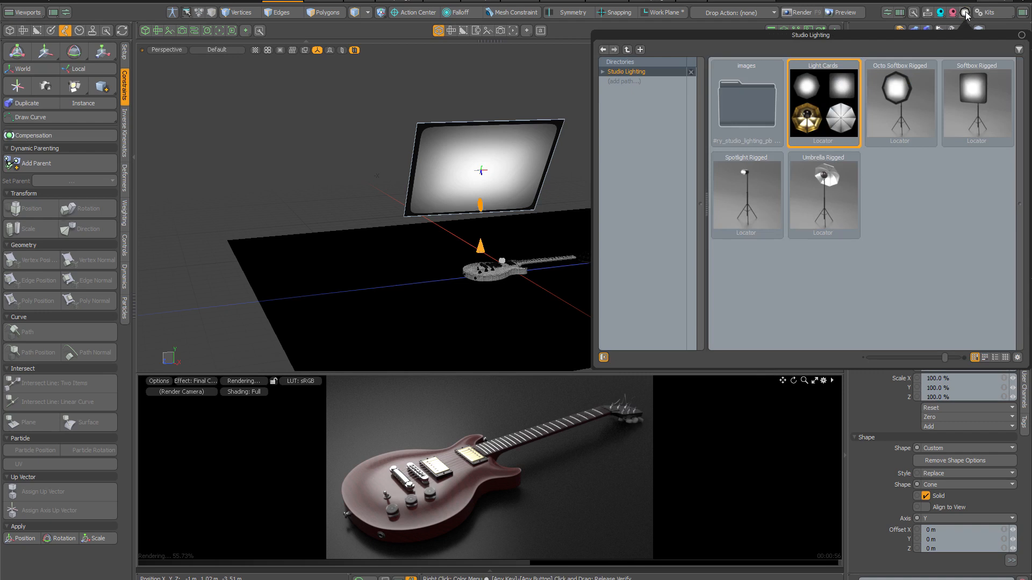
mouse_move(823, 103)
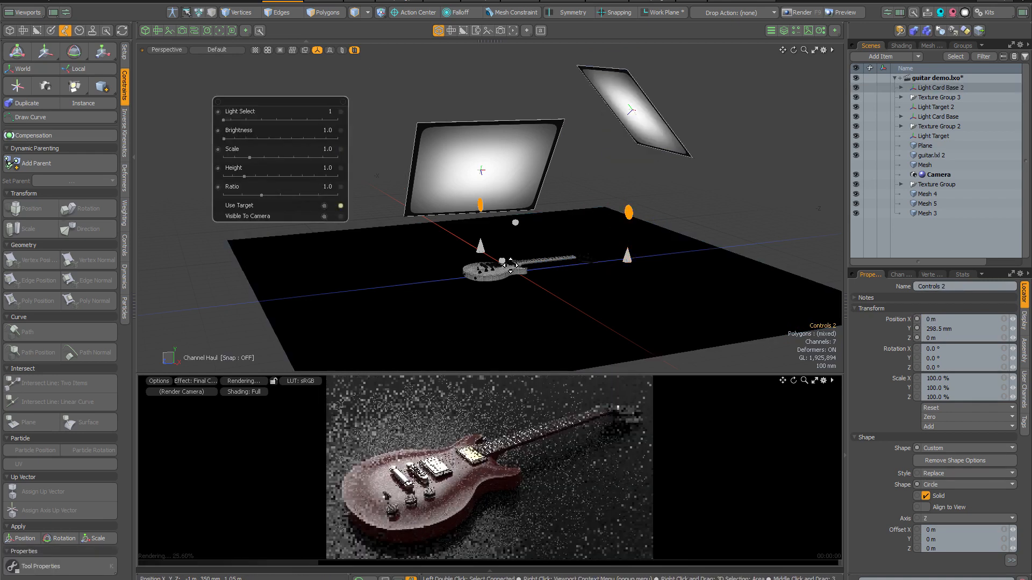
Add a second light card and place its base at about X 570, Z -275 mm right of the guitar.
left_click(936, 106)
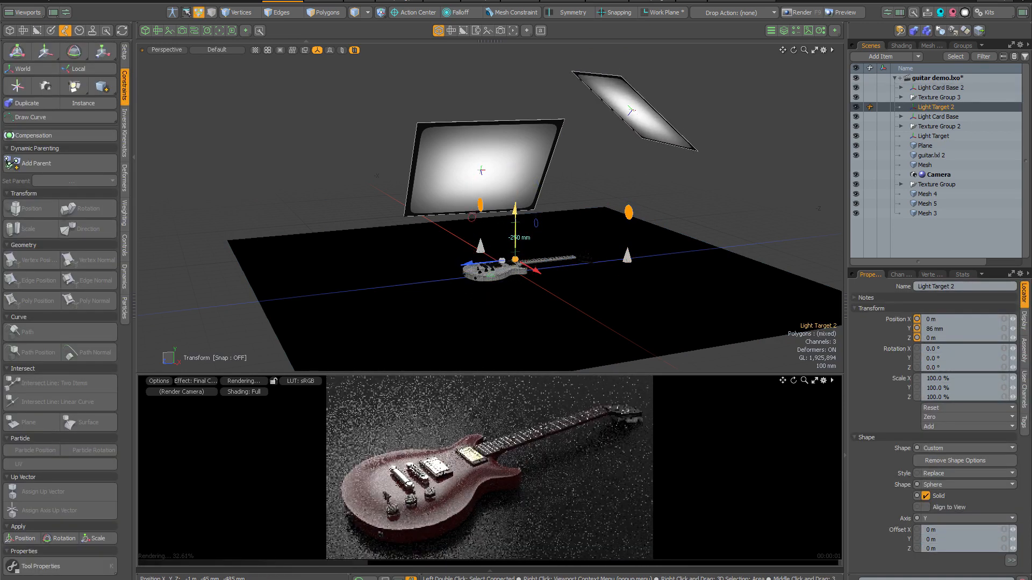
left_click(626, 212)
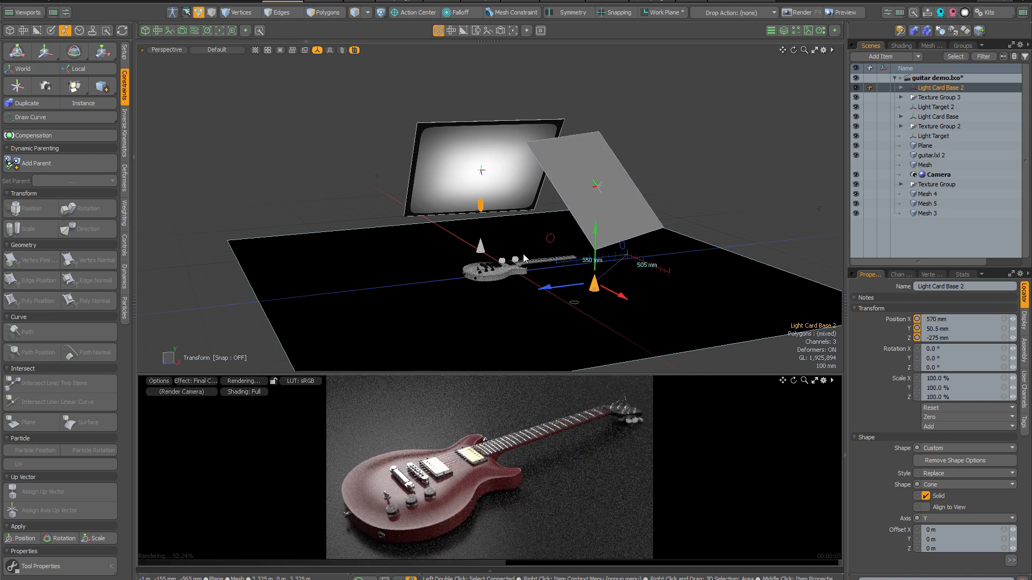
mouse_move(527, 265)
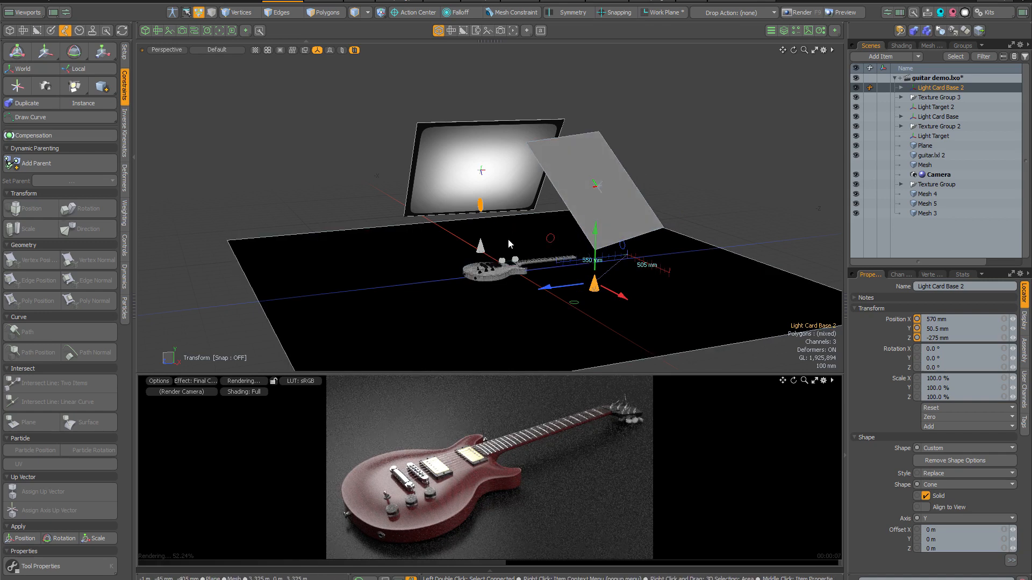
mouse_move(474, 243)
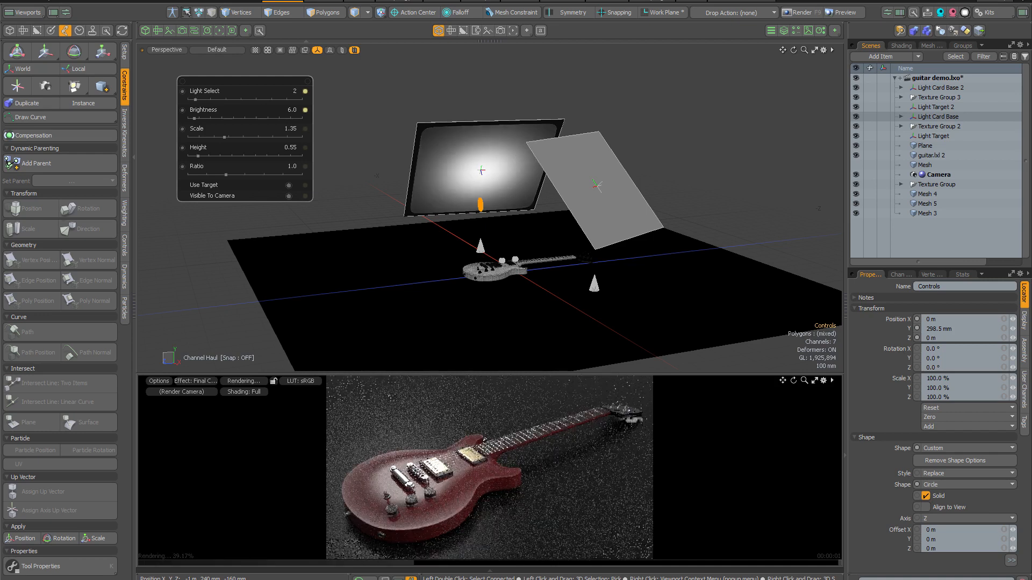
Step the first card's Light Select through its patterns up to 13, the umbrella reflection.
left_click(305, 88)
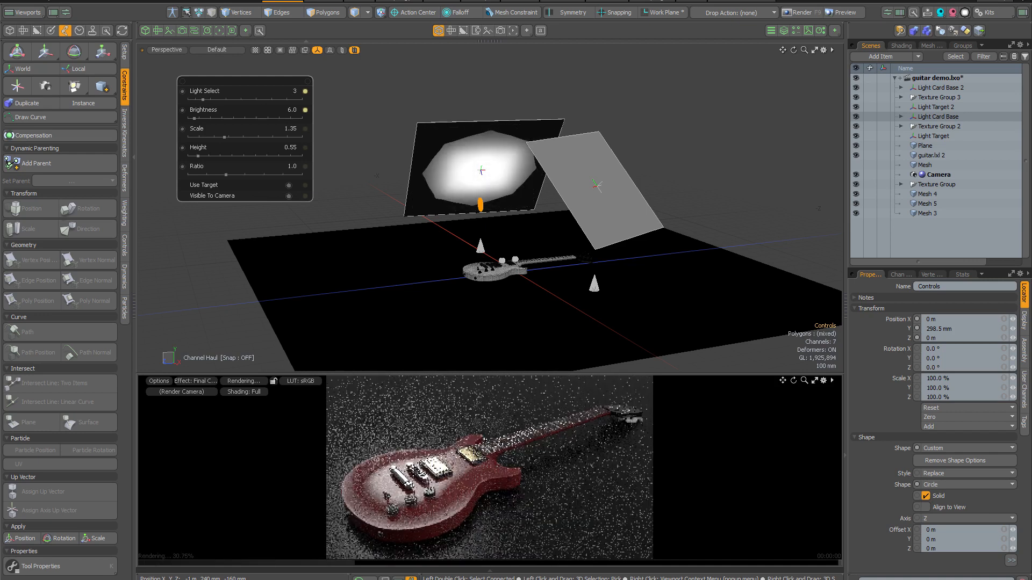
left_click(305, 91)
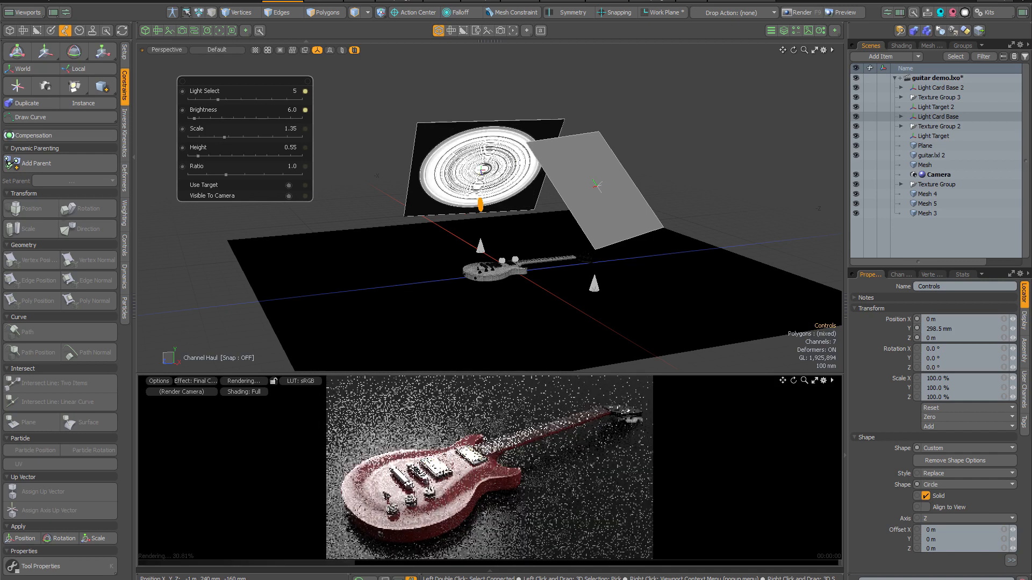
left_click(293, 91)
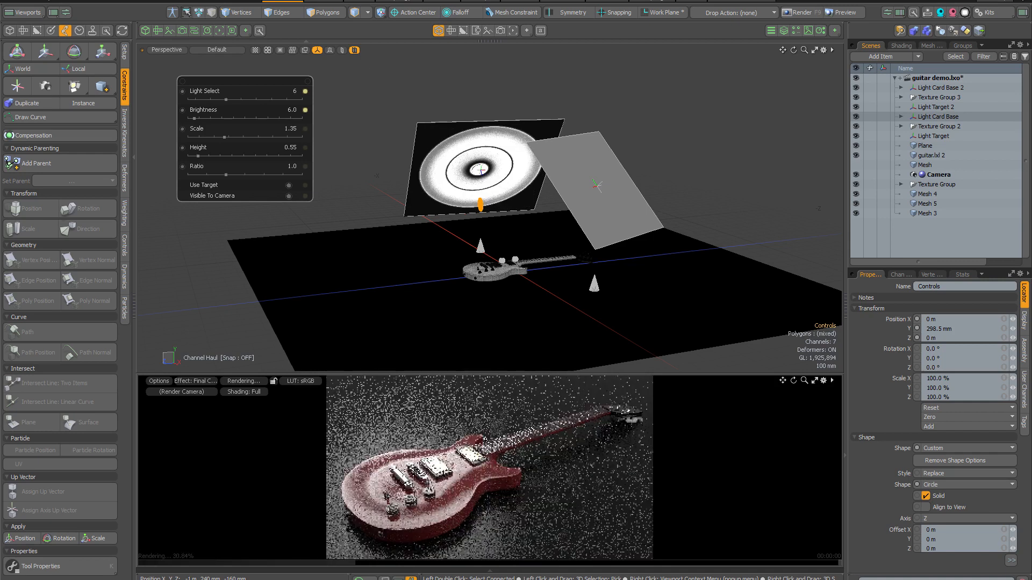
left_click(303, 91)
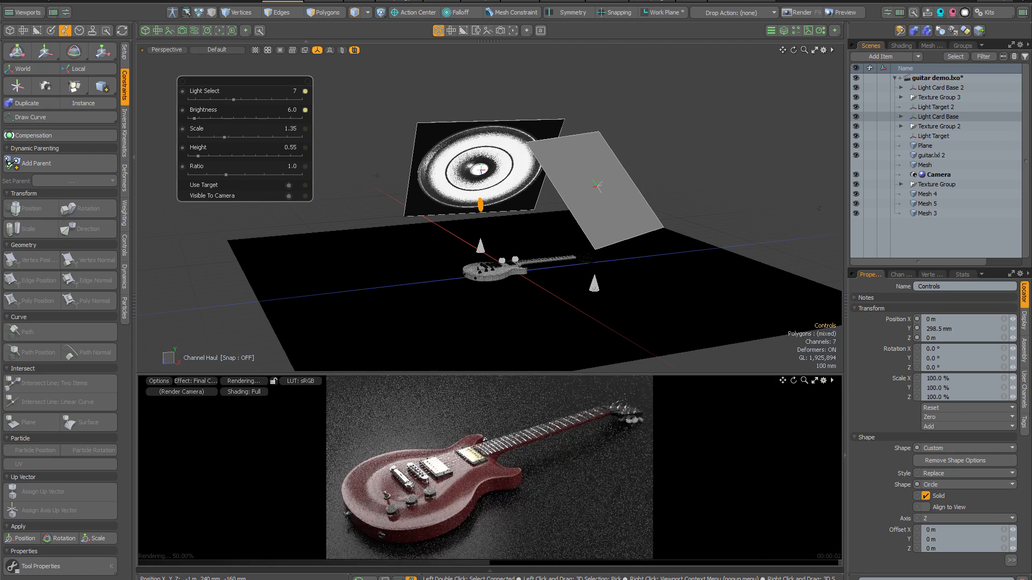
left_click(305, 91)
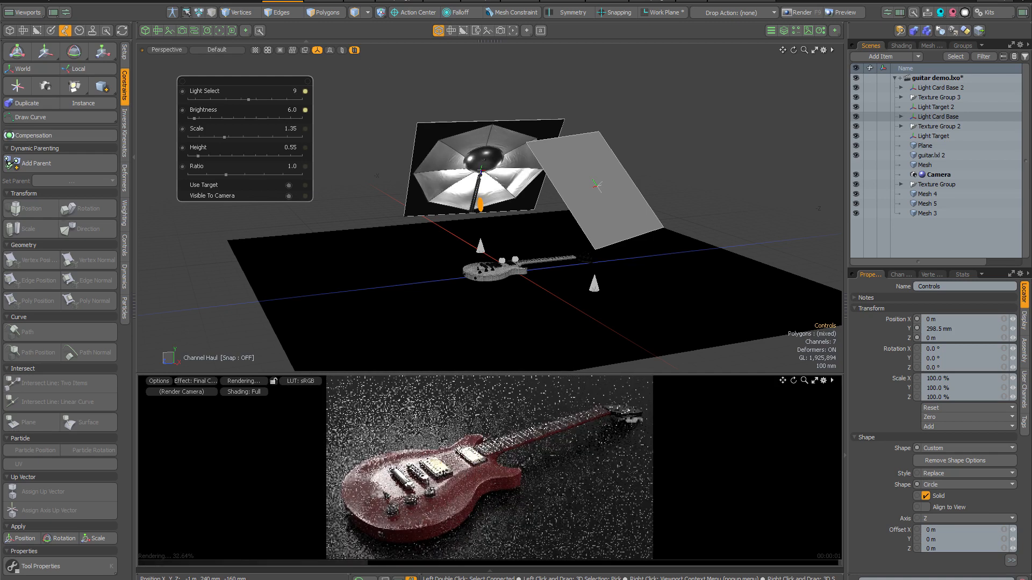
left_click(295, 91)
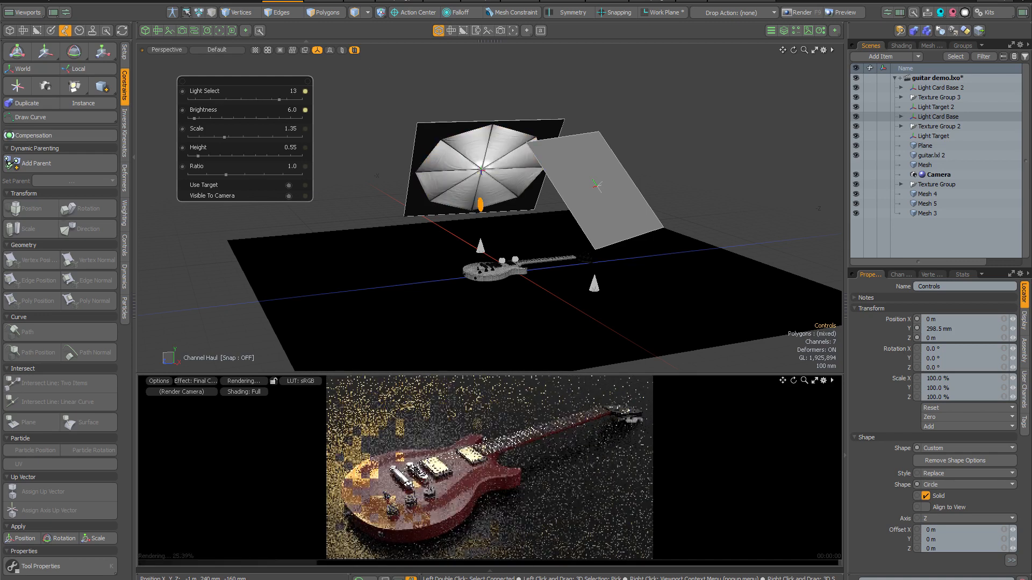
left_click(304, 91)
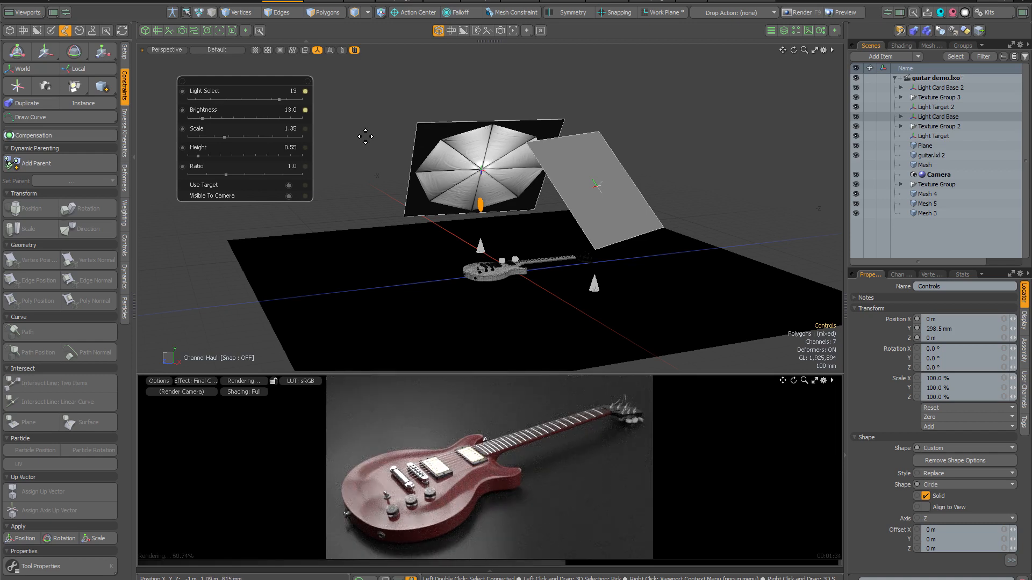
mouse_move(439, 454)
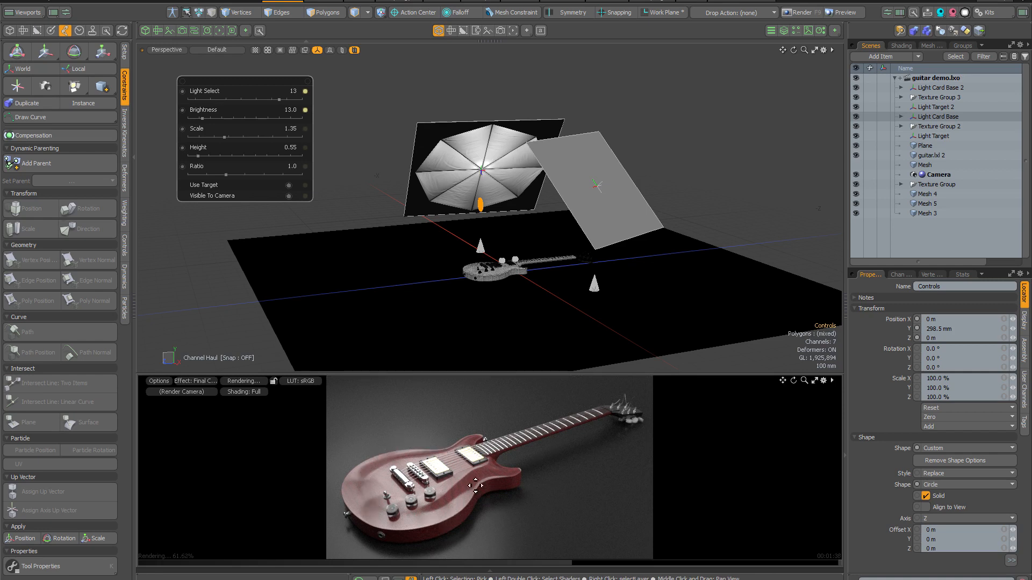
mouse_move(439, 509)
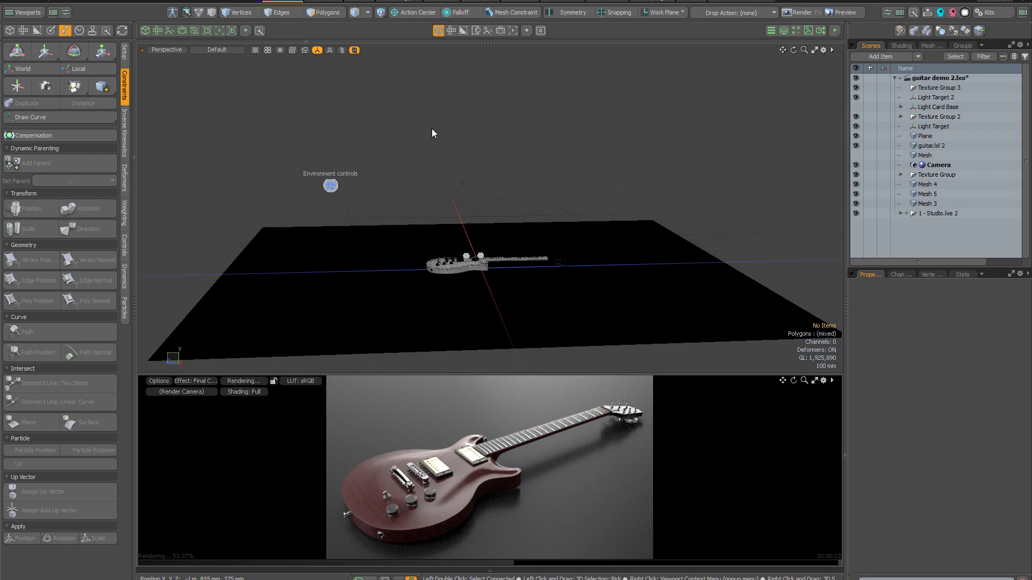
mouse_move(538, 212)
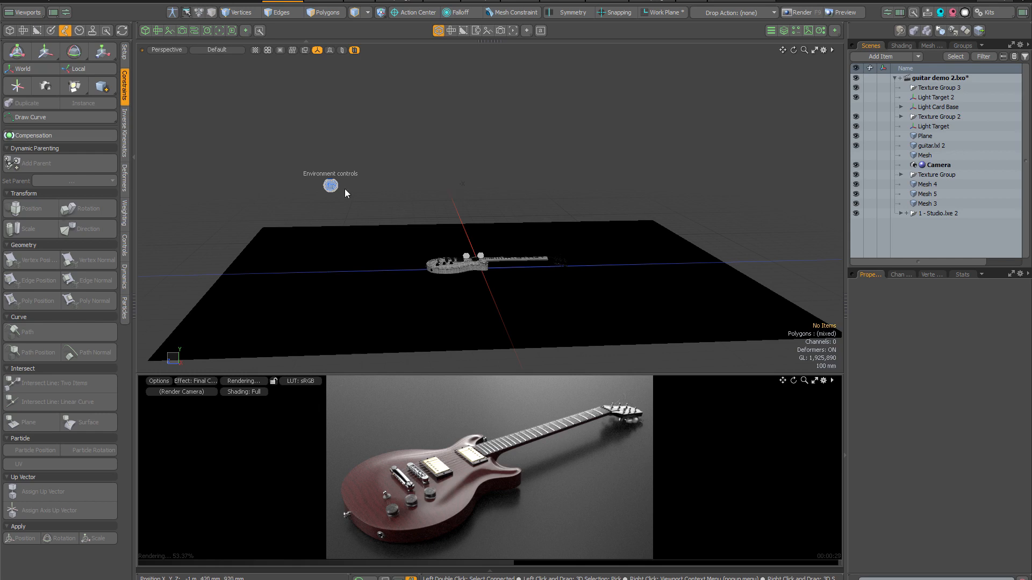
left_click(330, 185)
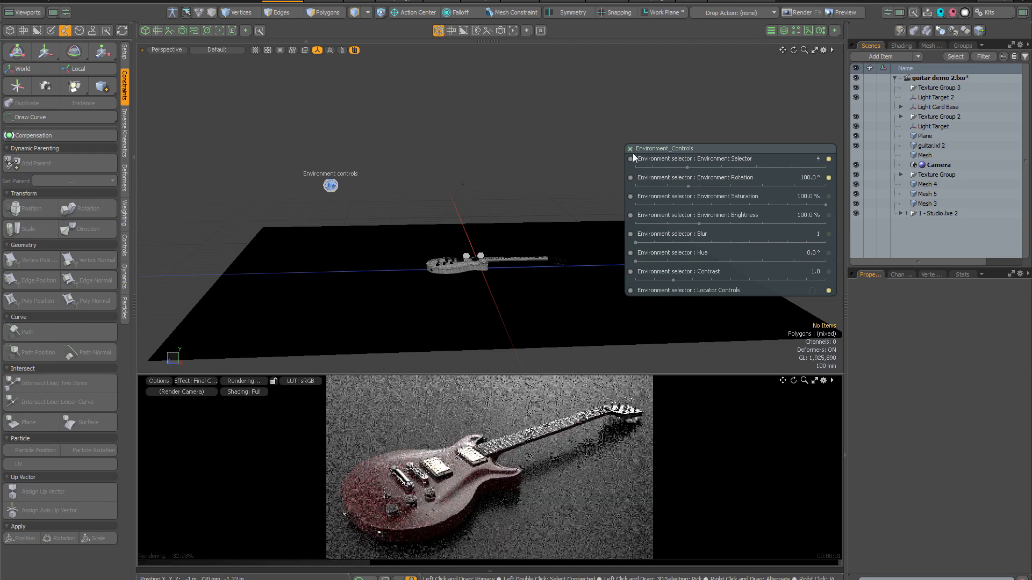
left_click(630, 148)
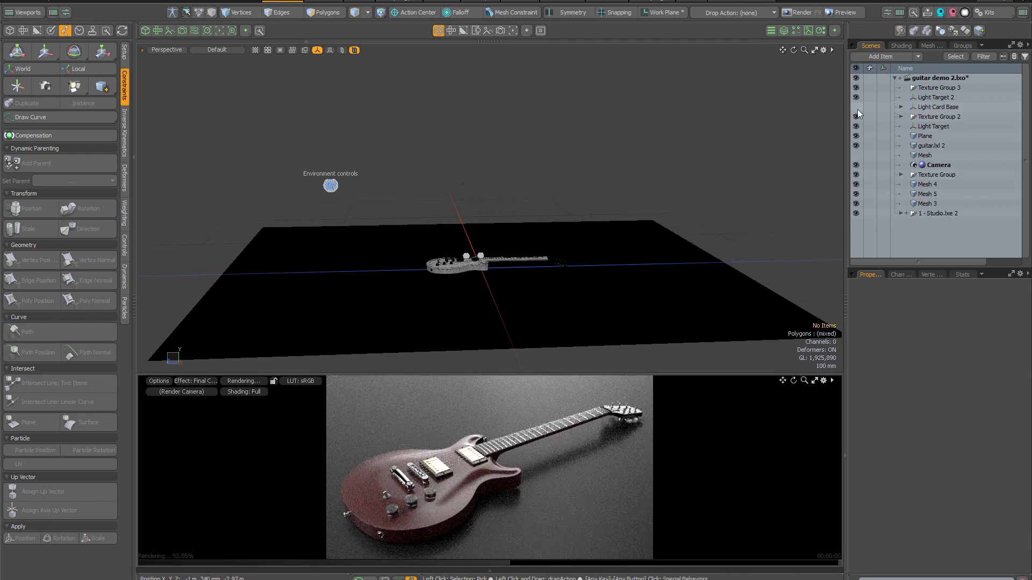
mouse_move(856, 112)
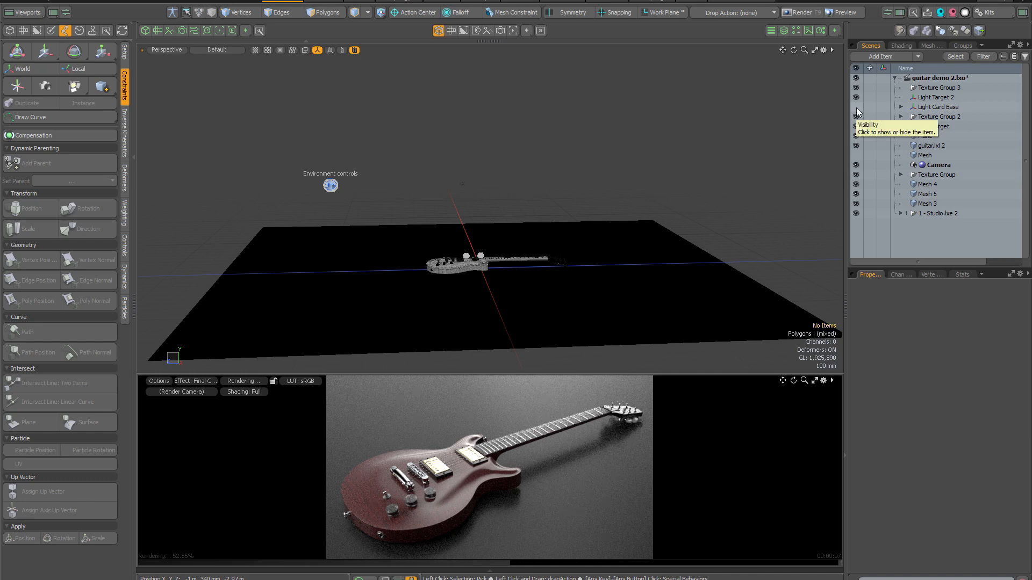
Show the Light Card Base in the Item List so the umbrella card lights the guitar.
left_click(856, 126)
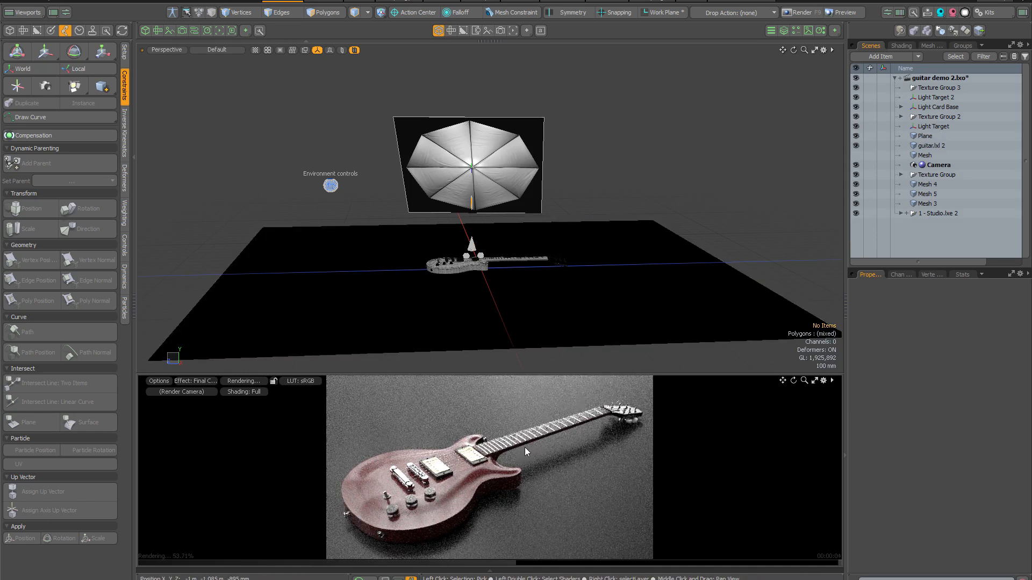
mouse_move(500, 489)
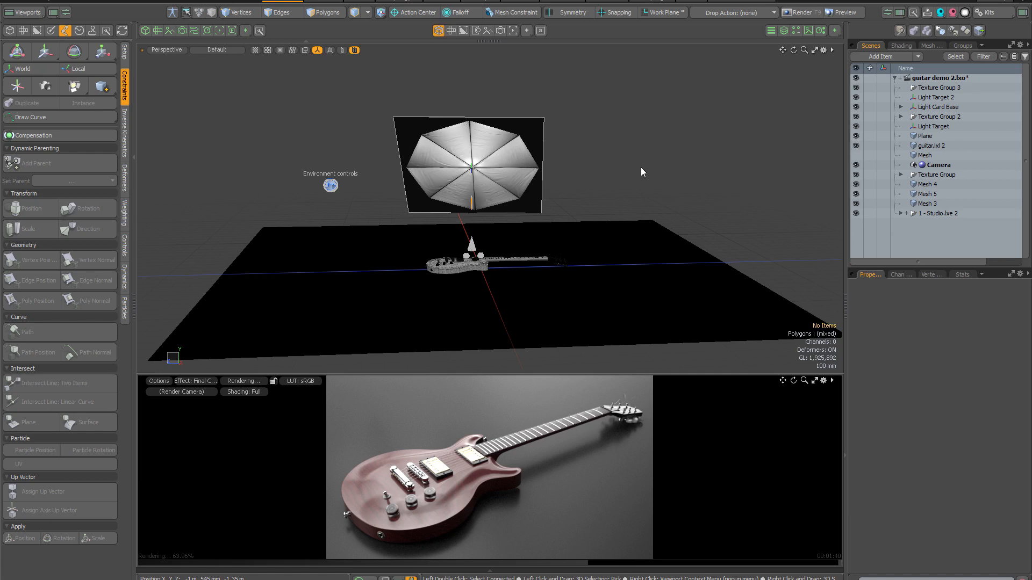
mouse_move(554, 171)
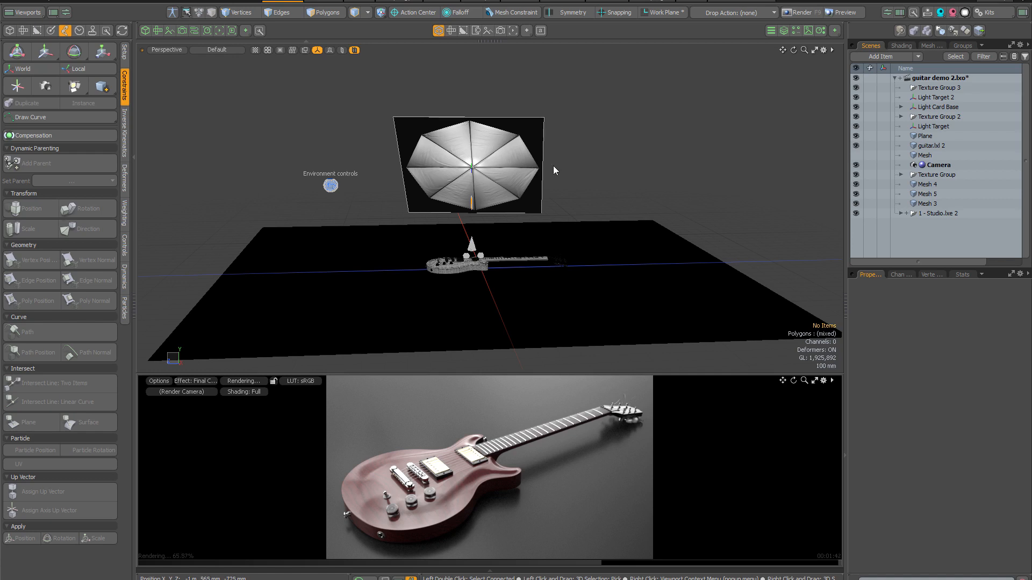
left_click(924, 155)
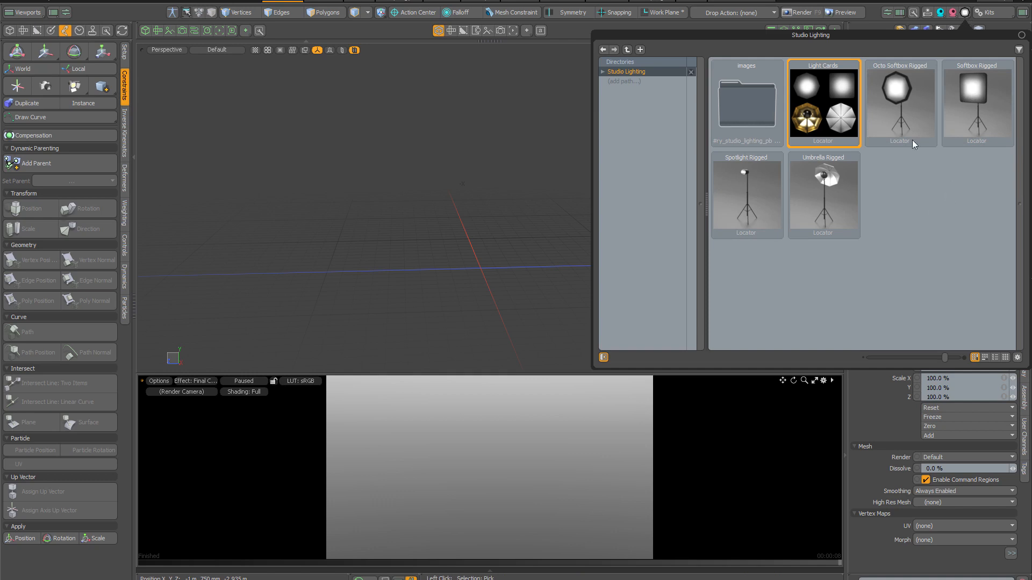
Load the Softbox Rigged preset from the Studio Lighting kit into the new scene.
left_click(977, 104)
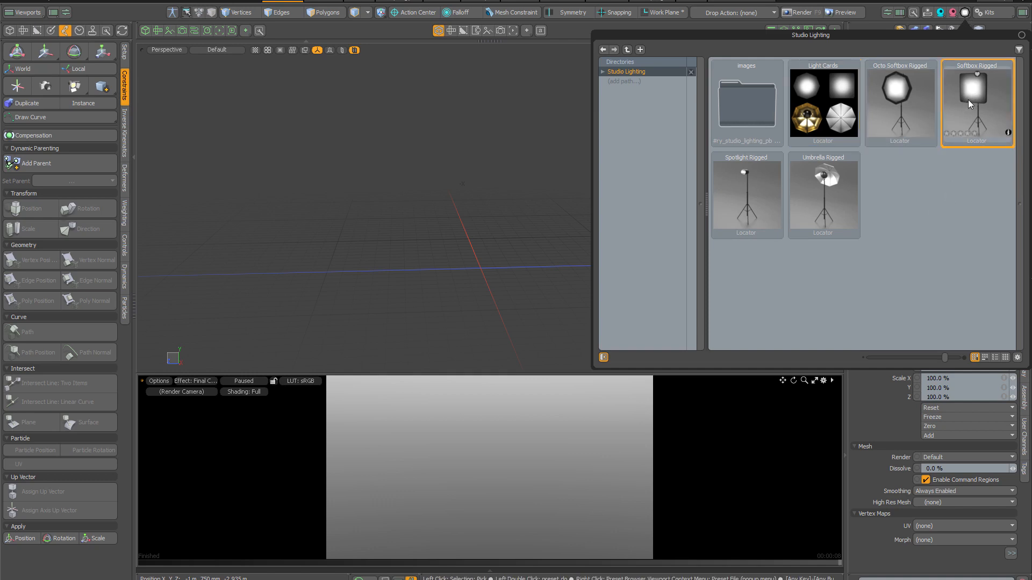
double_click(977, 104)
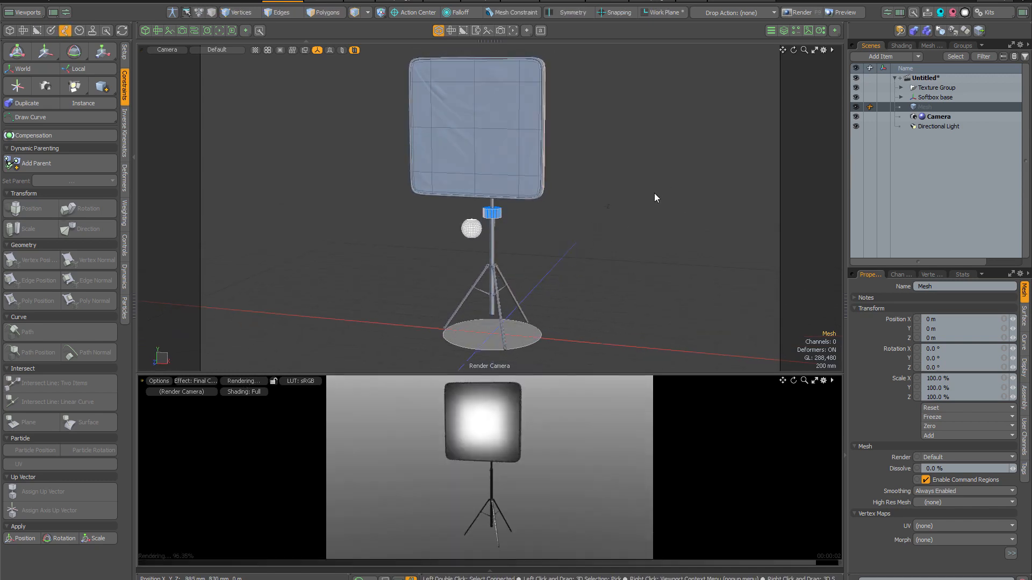
left_click(663, 228)
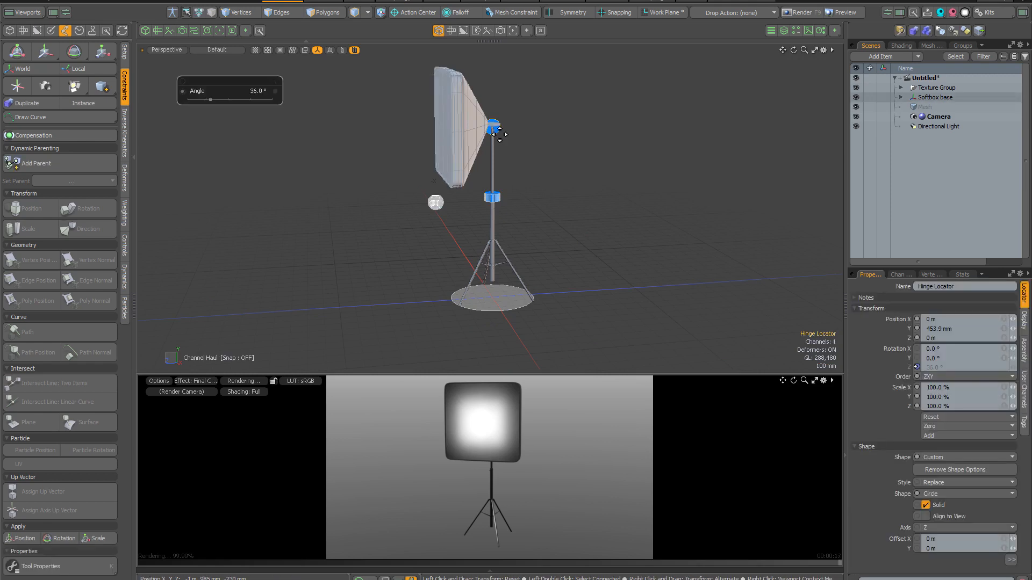
mouse_move(569, 176)
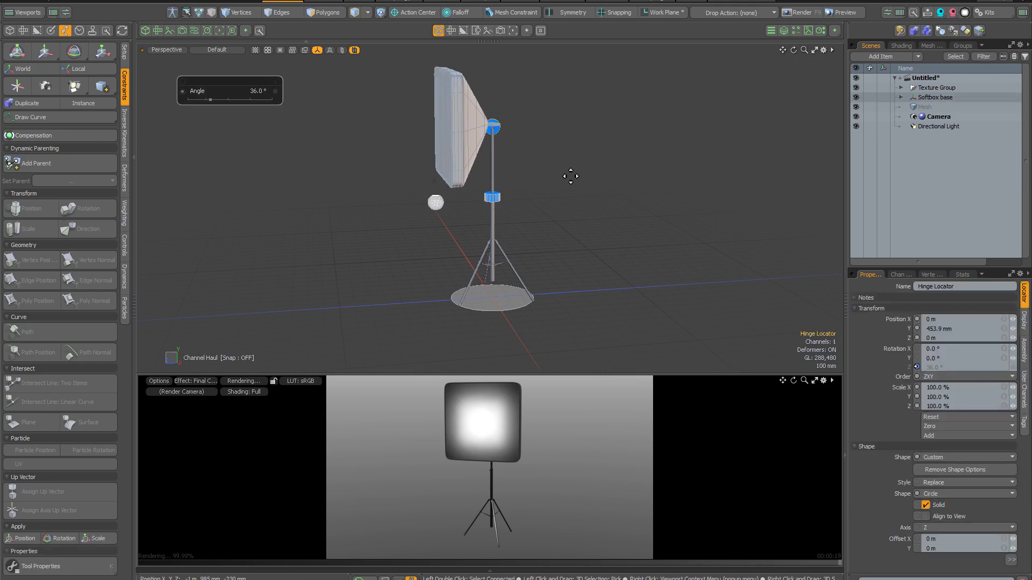
Tilt the softbox head forward and back on the Hinge Locator, returning it upright.
left_click_drag(207, 100, 241, 99)
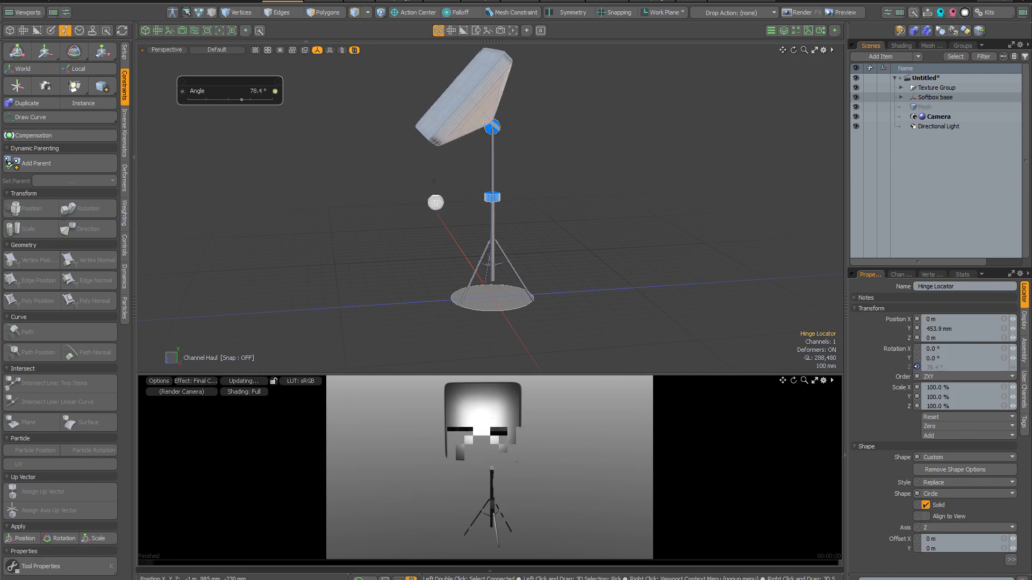
left_click_drag(264, 99, 227, 100)
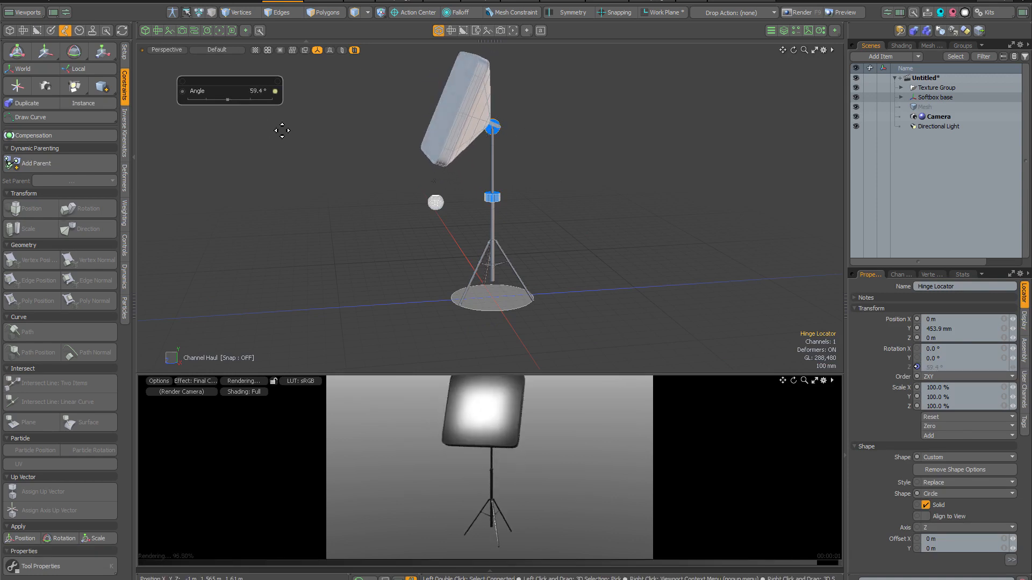
left_click_drag(282, 130, 354, 173)
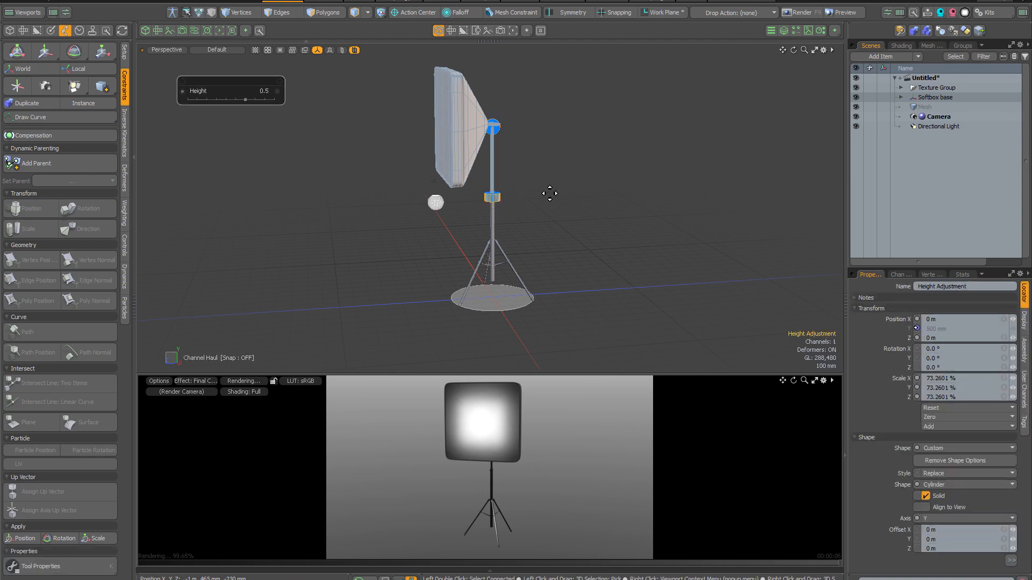
Raise the softbox higher on its stand with the Height Adjustment haul.
left_click_drag(245, 100, 276, 100)
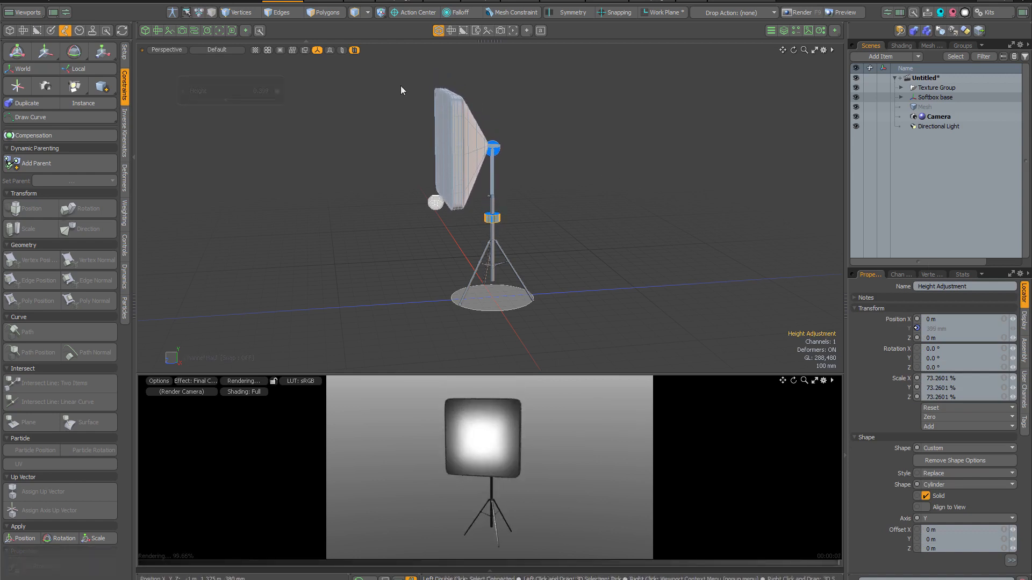
left_click(436, 202)
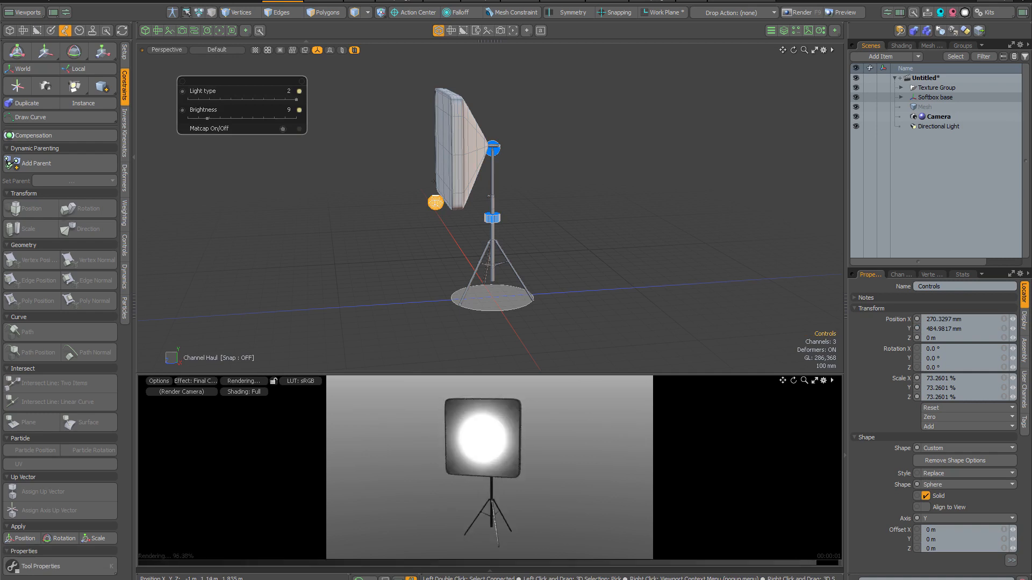
mouse_move(337, 121)
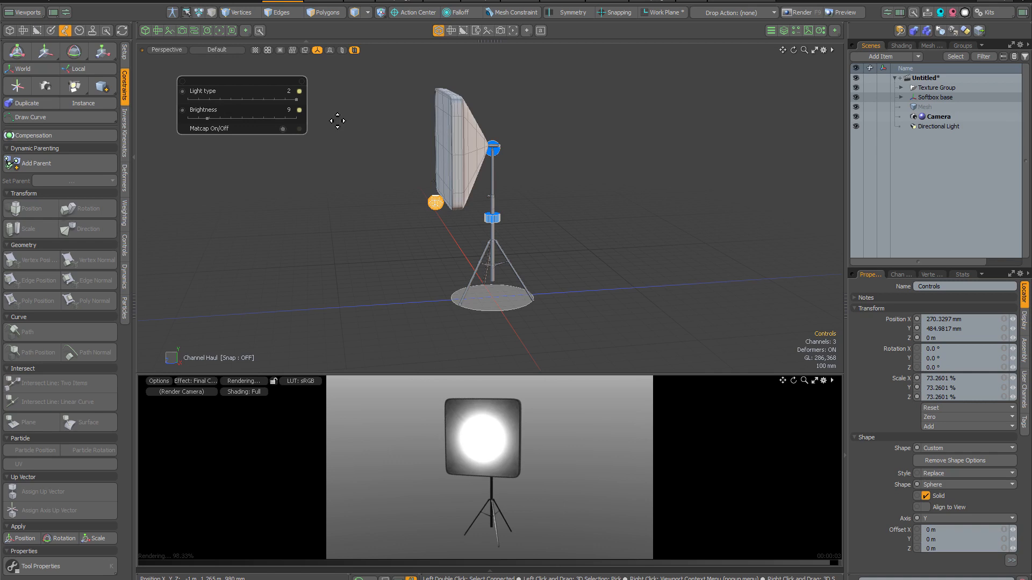
mouse_move(282, 132)
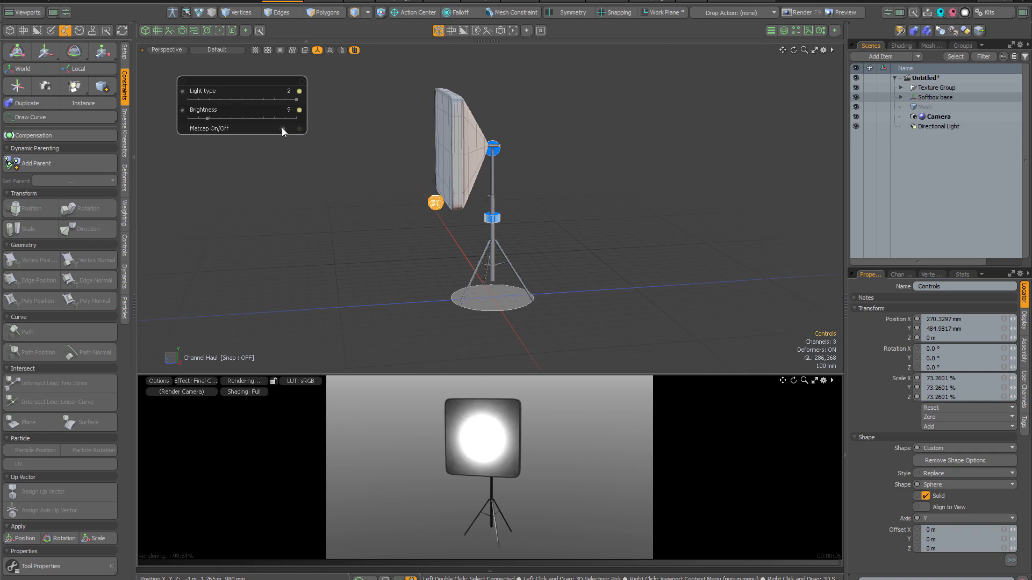
Set the Controls locator to light type 2 at brightness 9 for a round glow.
left_click(299, 128)
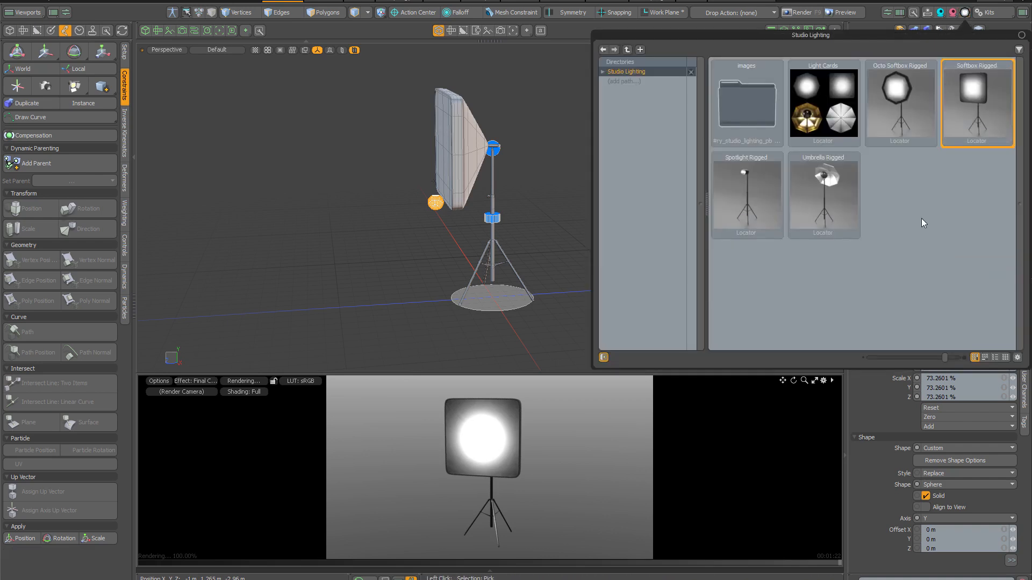
mouse_move(816, 94)
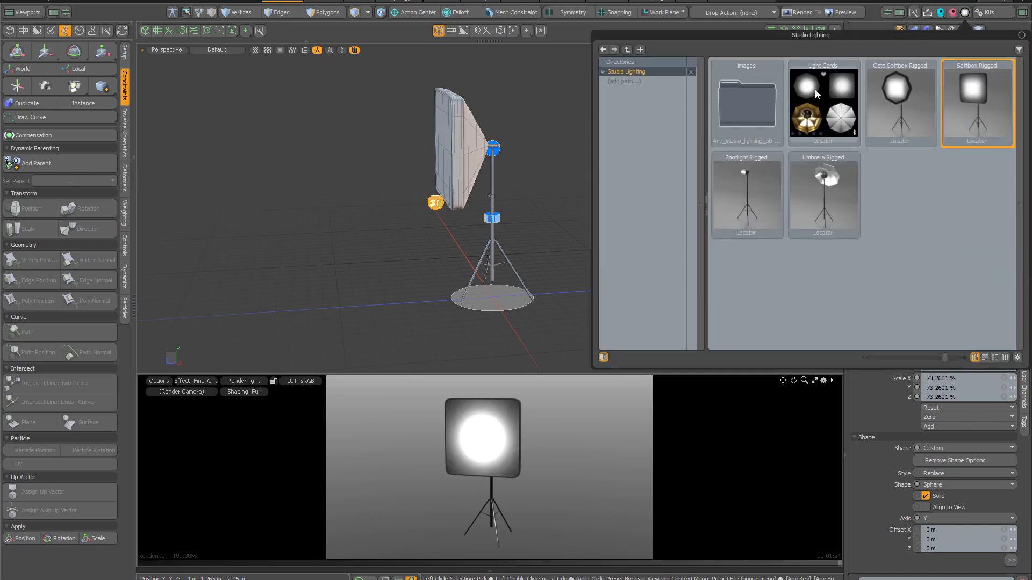
mouse_move(836, 96)
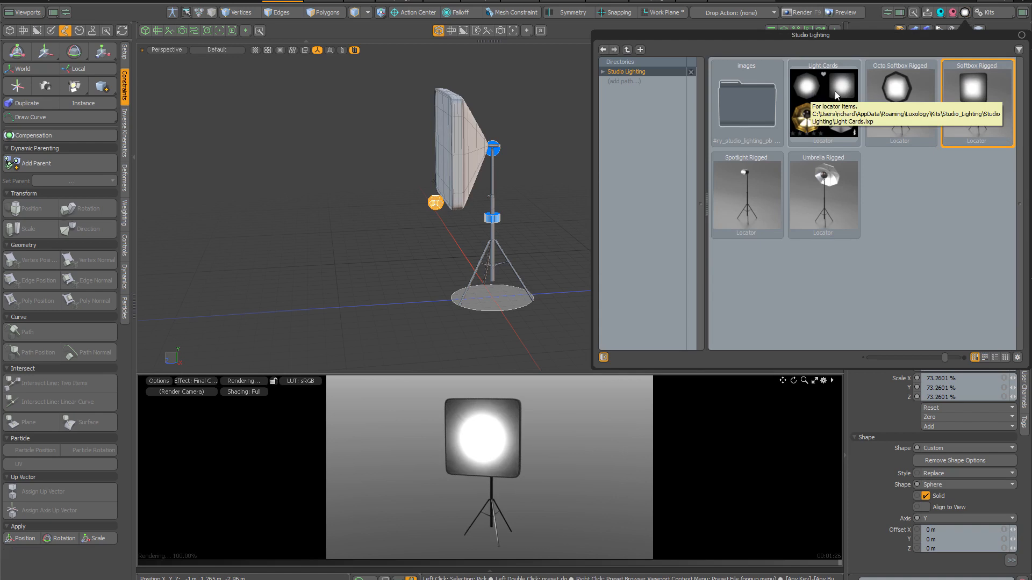
mouse_move(936, 238)
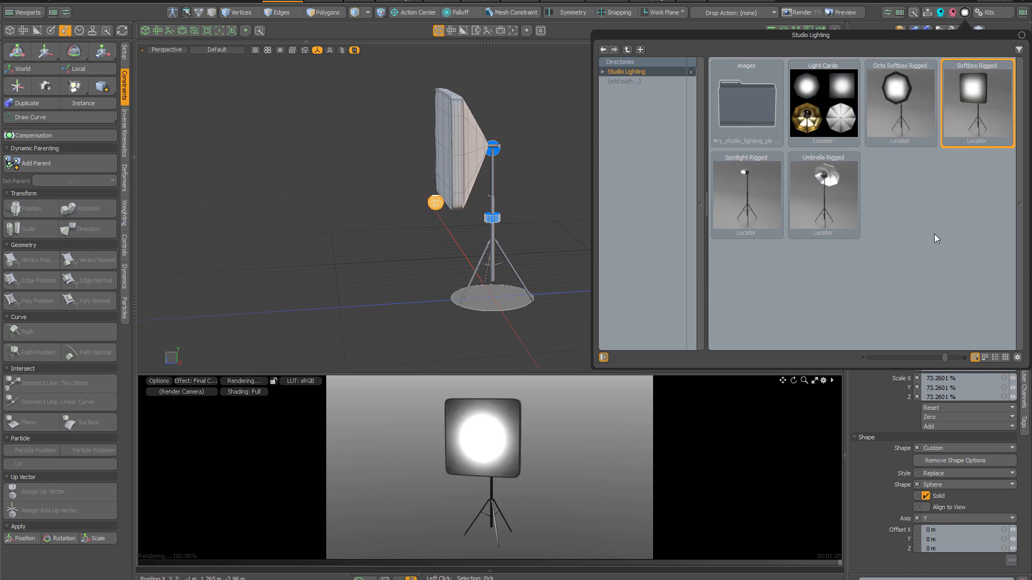